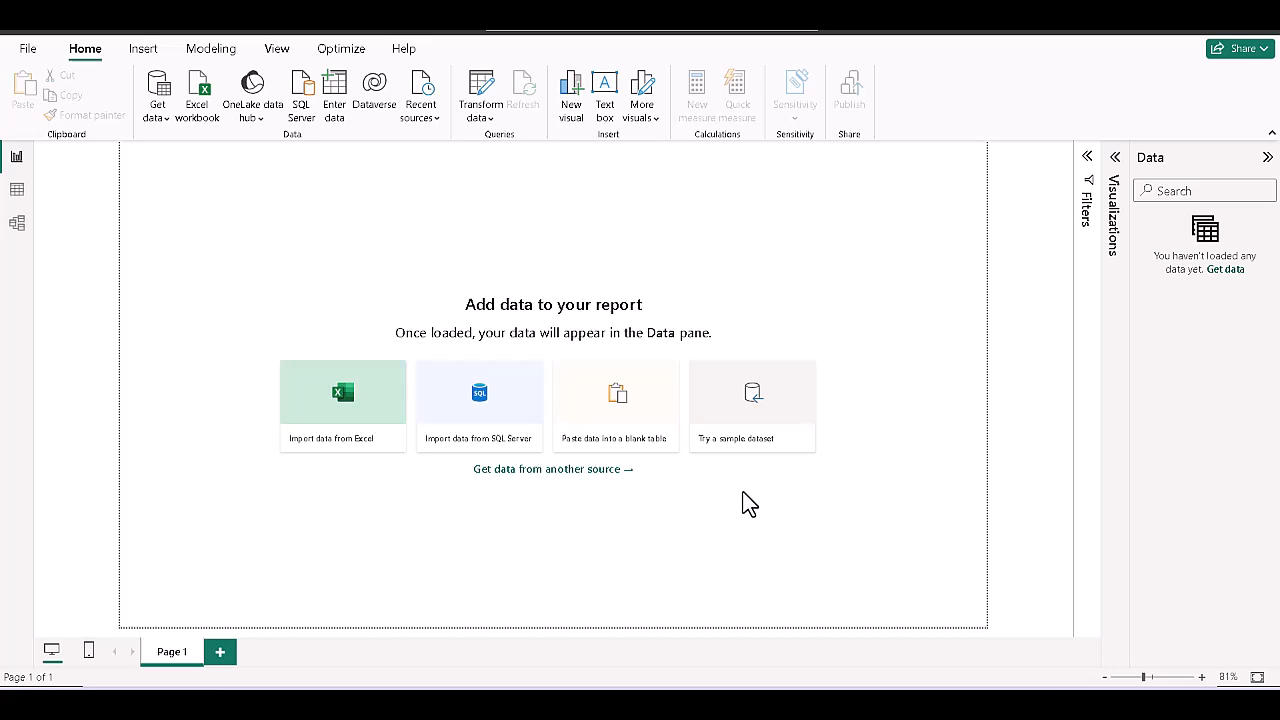
mouse_move(918, 384)
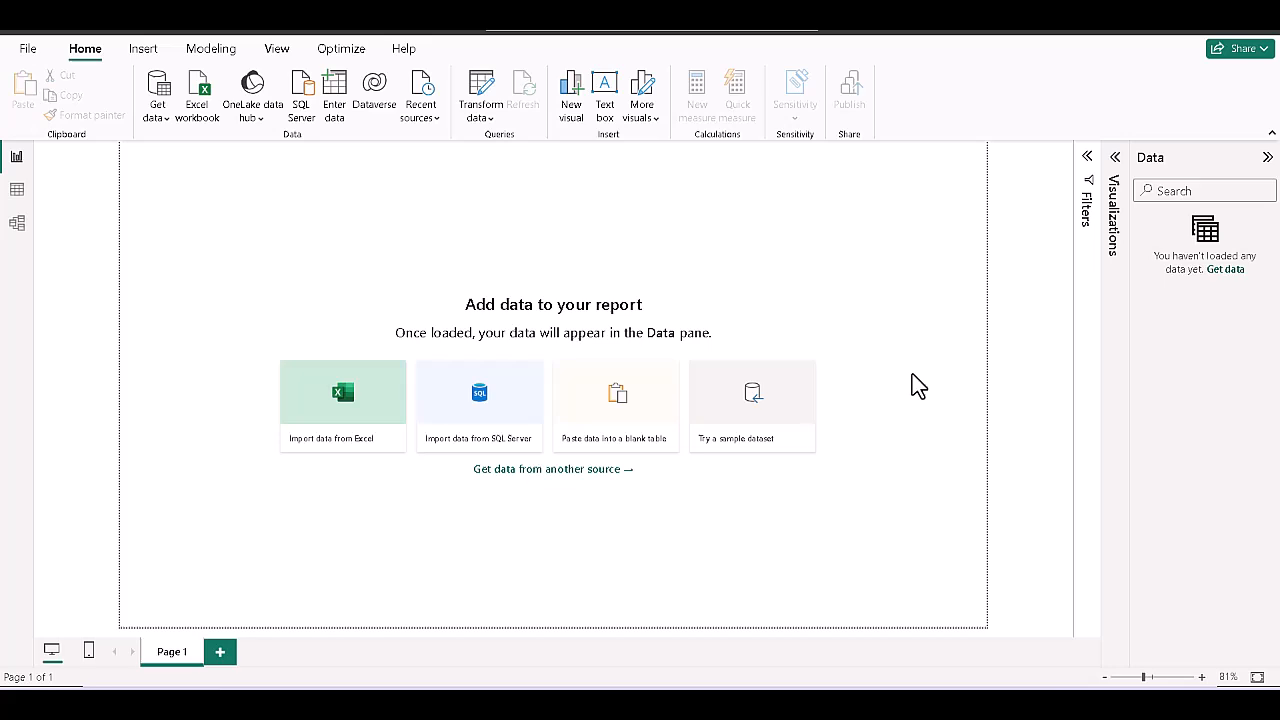
mouse_move(932, 404)
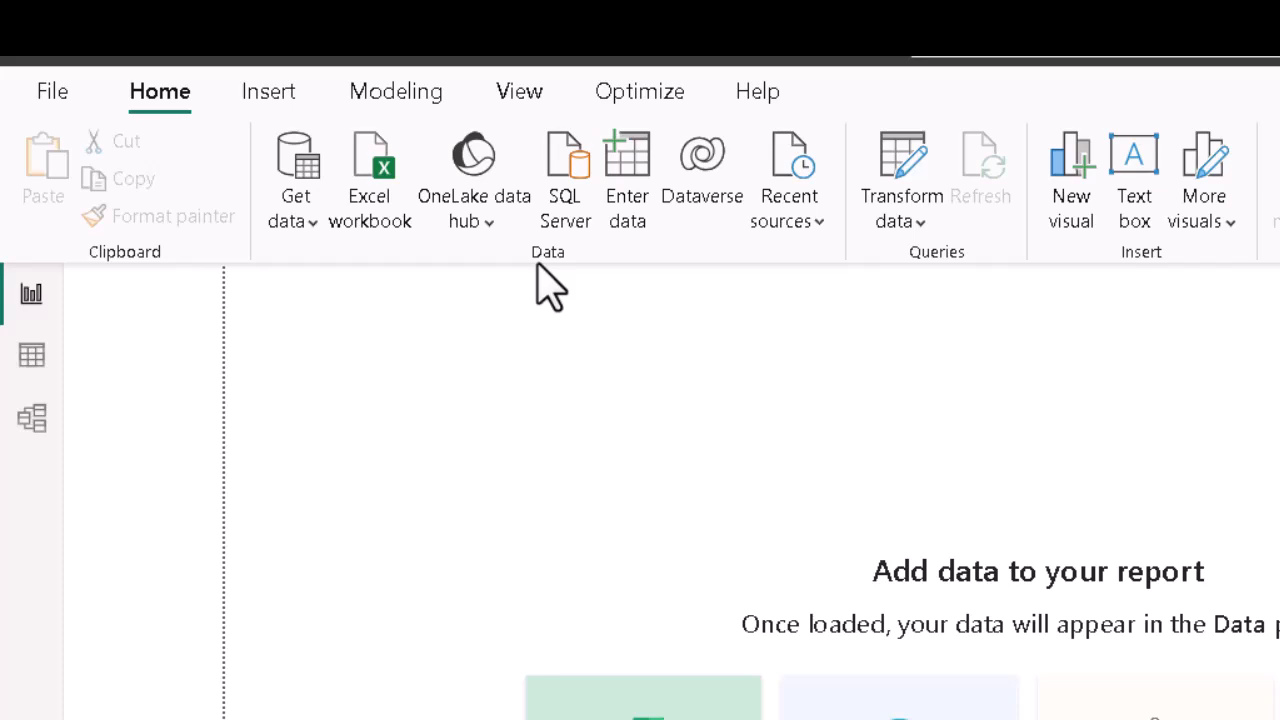
mouse_move(364, 204)
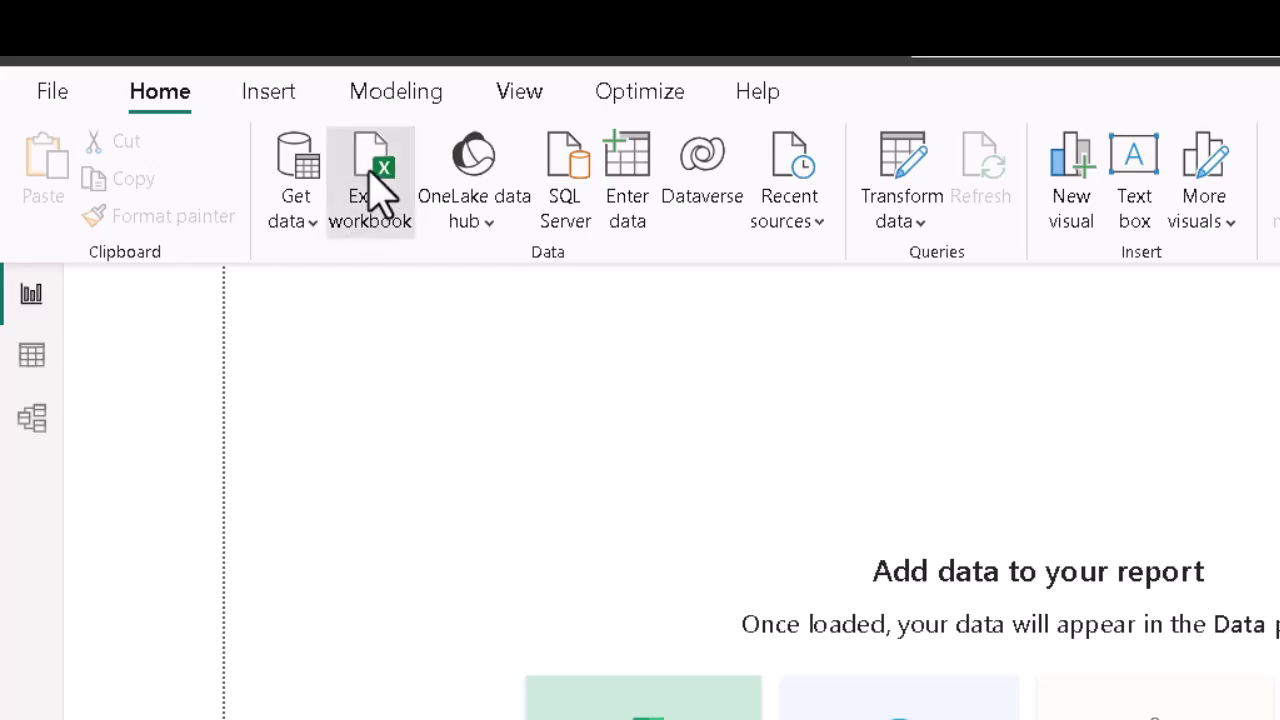
Start an Excel workbook import and choose Tables of Orders.xlsx from the Desktop
click(382, 164)
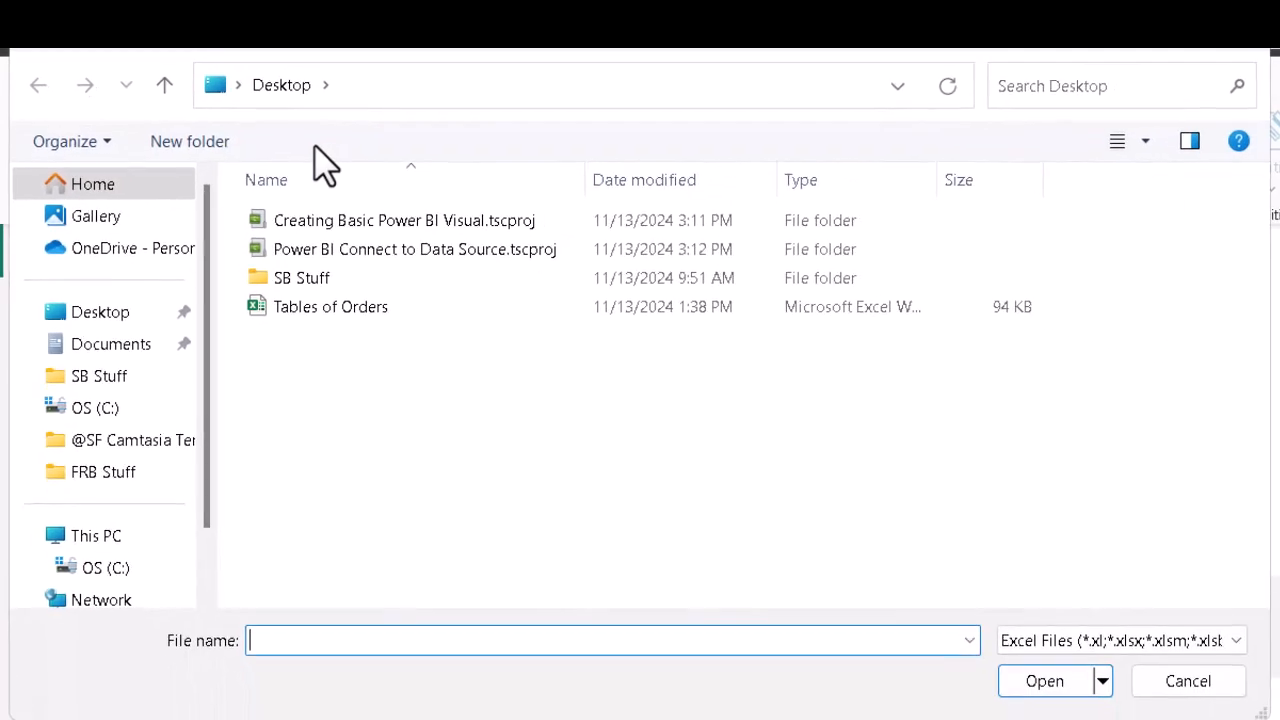
mouse_move(468, 408)
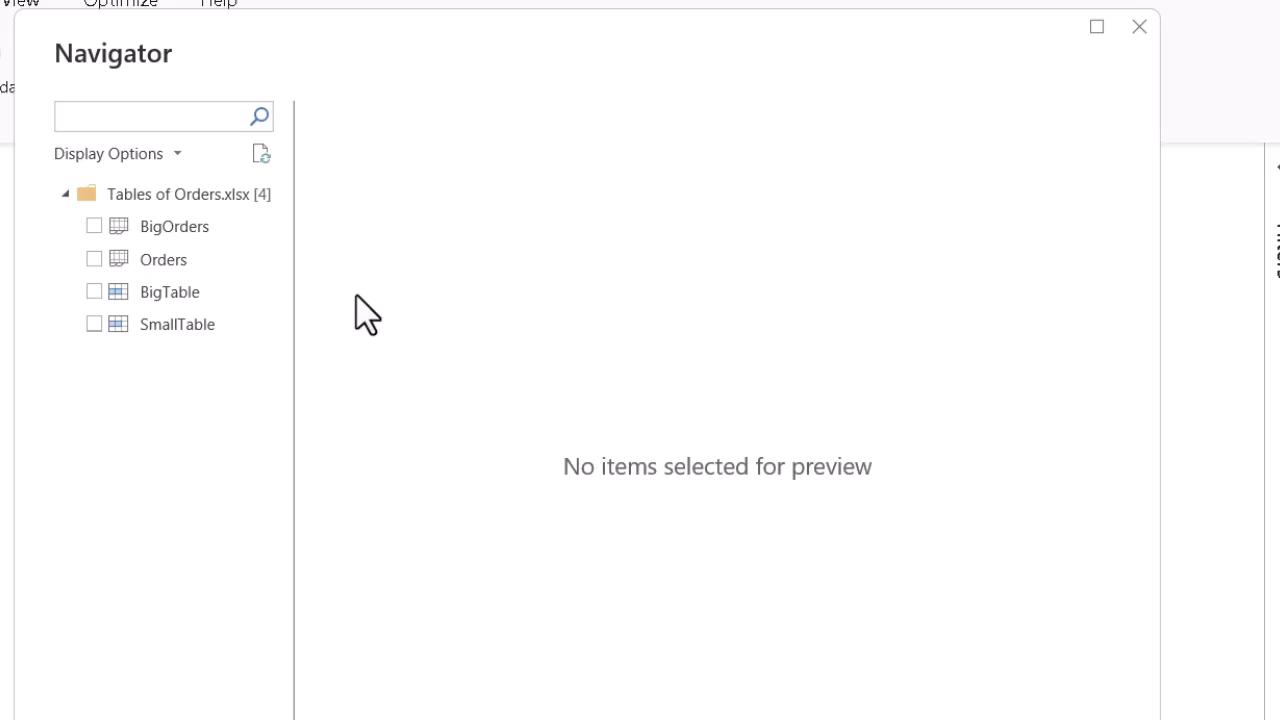
click(150, 114)
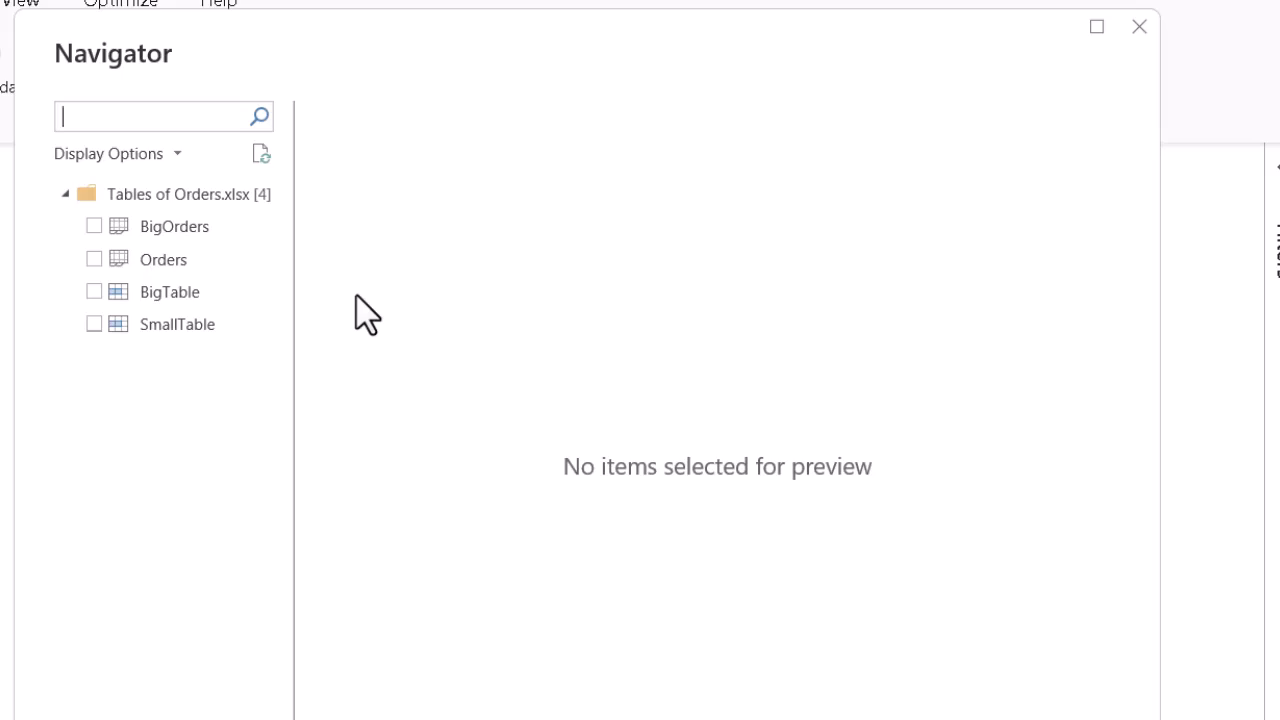
mouse_move(280, 436)
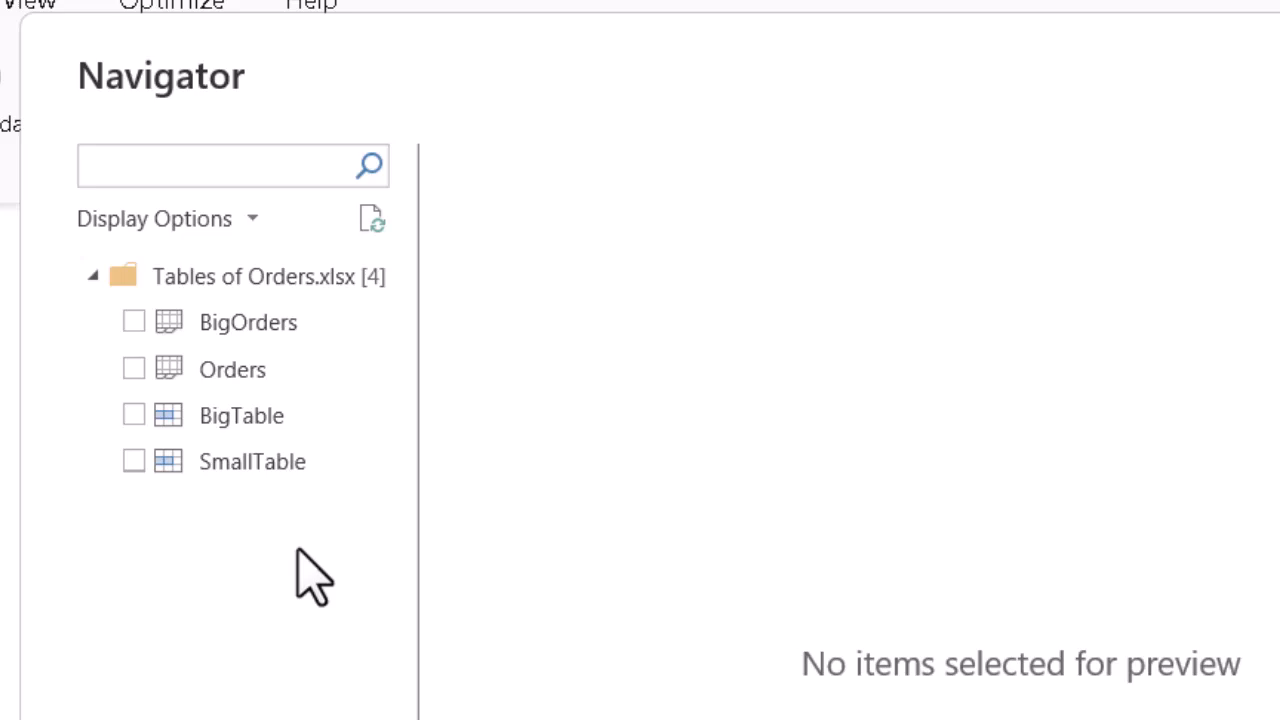
mouse_move(296, 532)
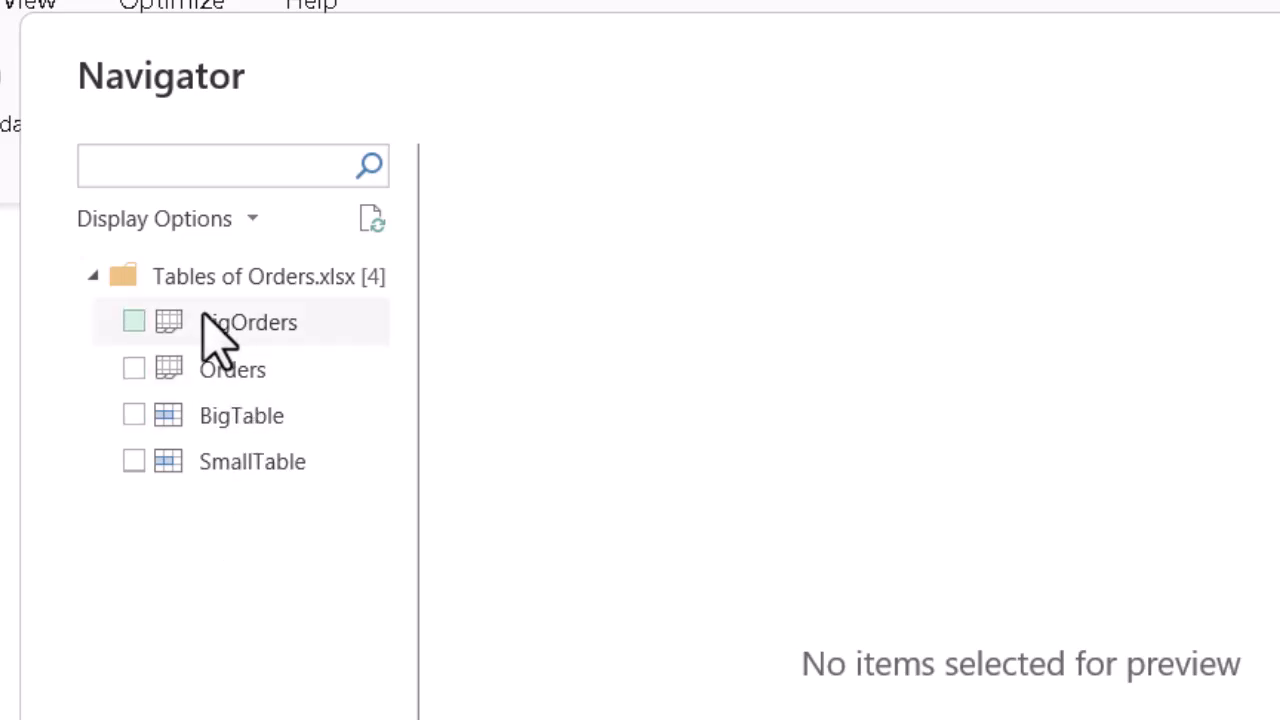
mouse_move(262, 356)
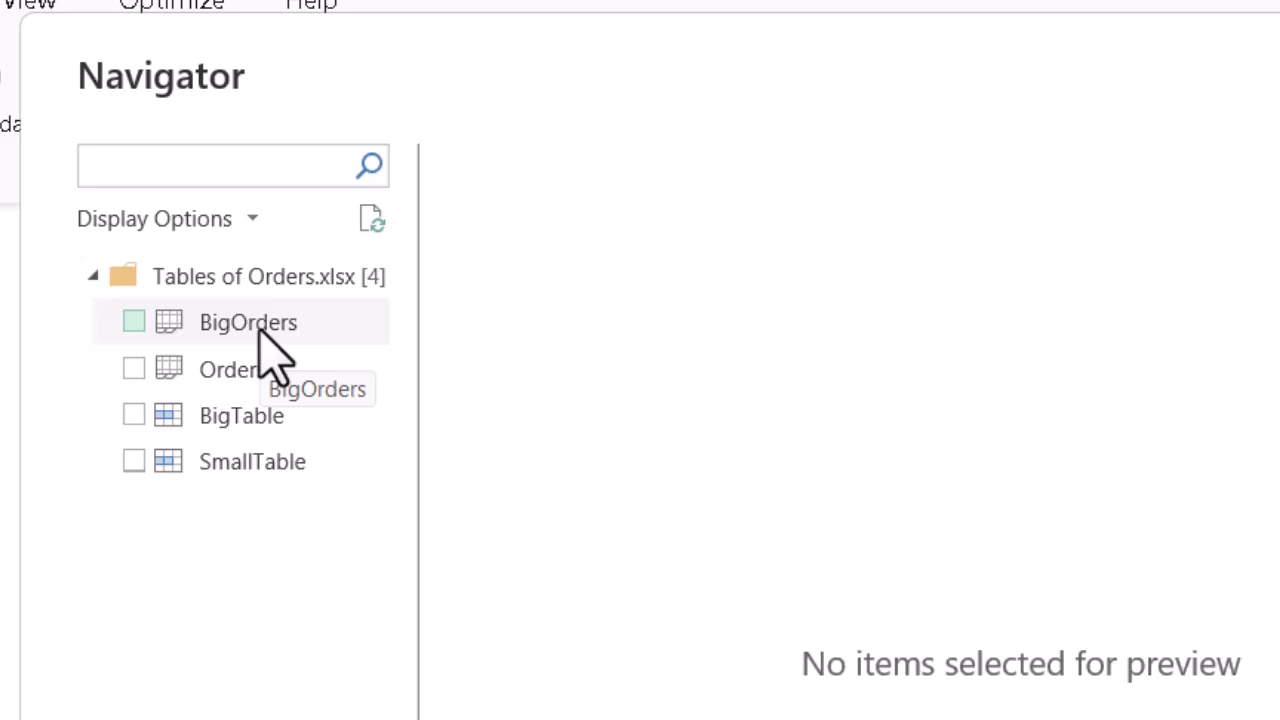
Preview BigOrders, Orders, BigTable and SmallTable, then tick SmallTable for import
click(248, 320)
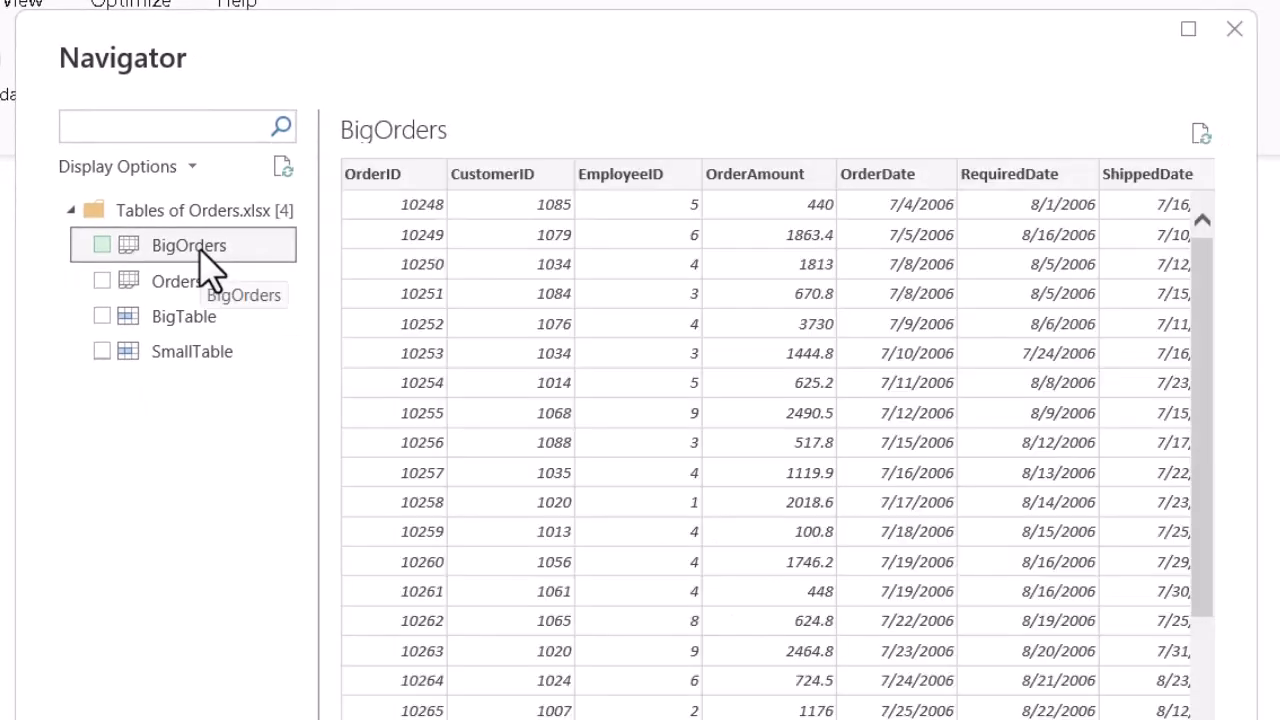
click(176, 280)
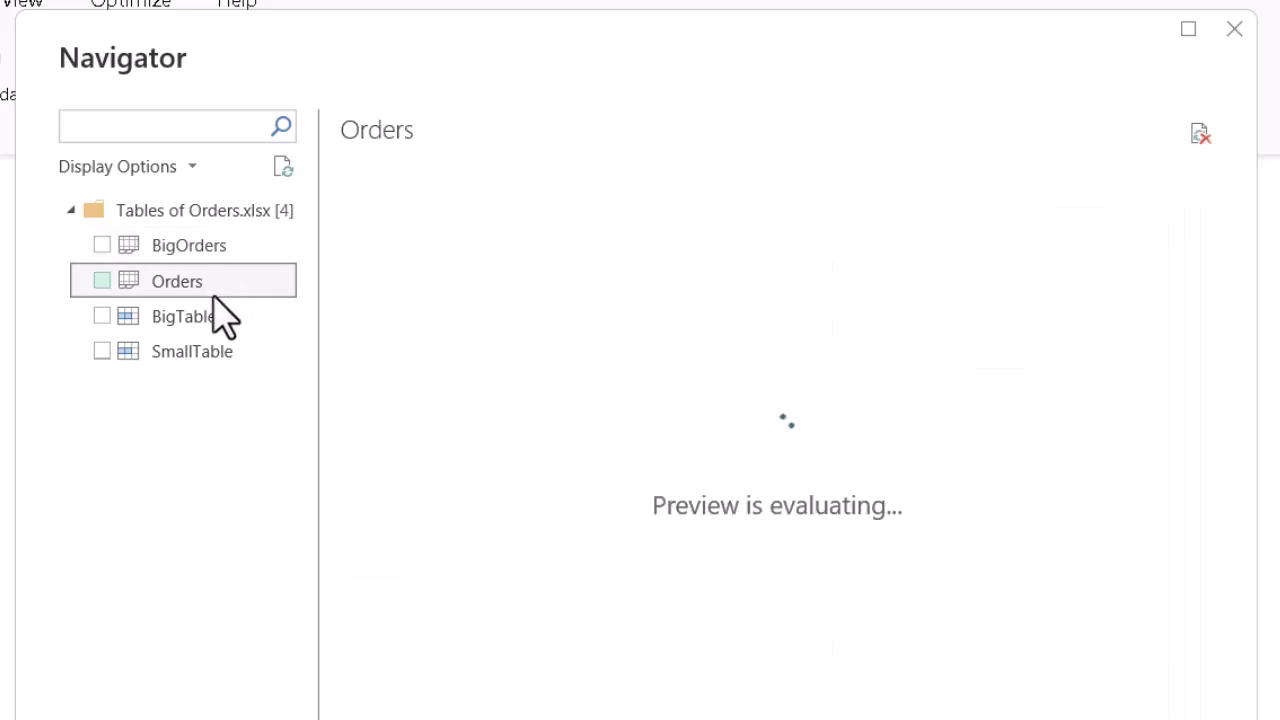
click(184, 316)
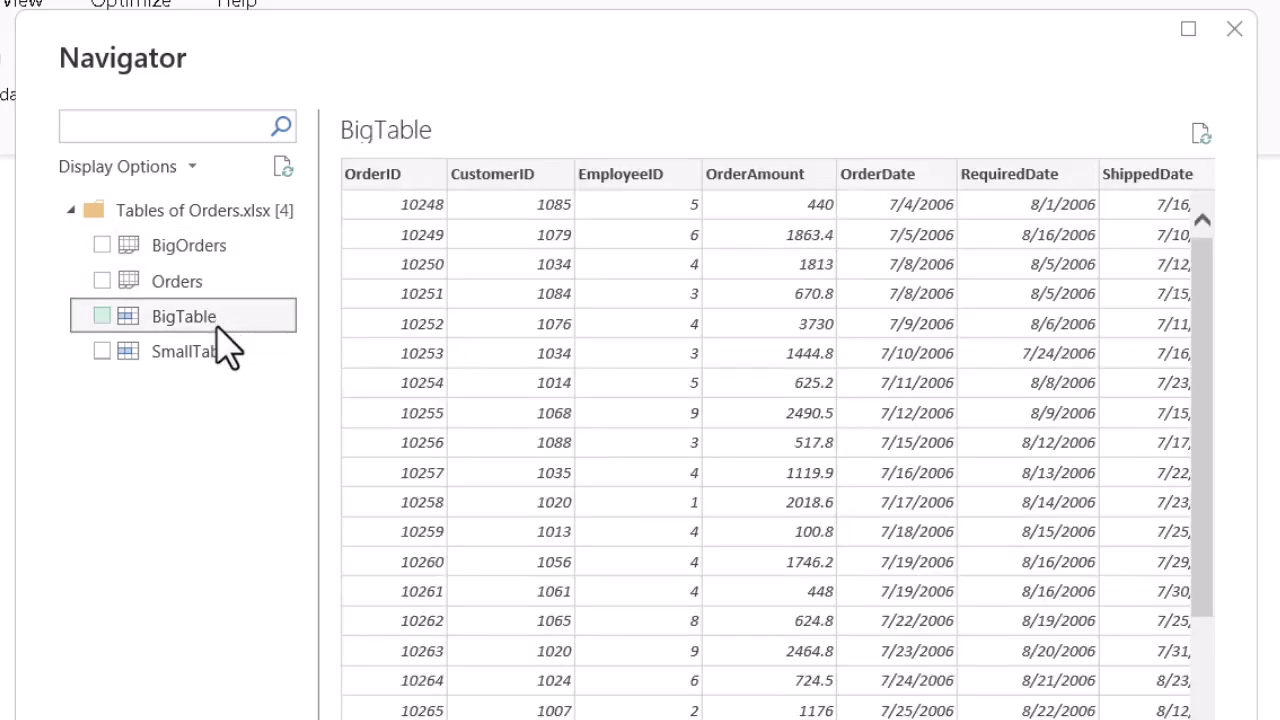
click(184, 352)
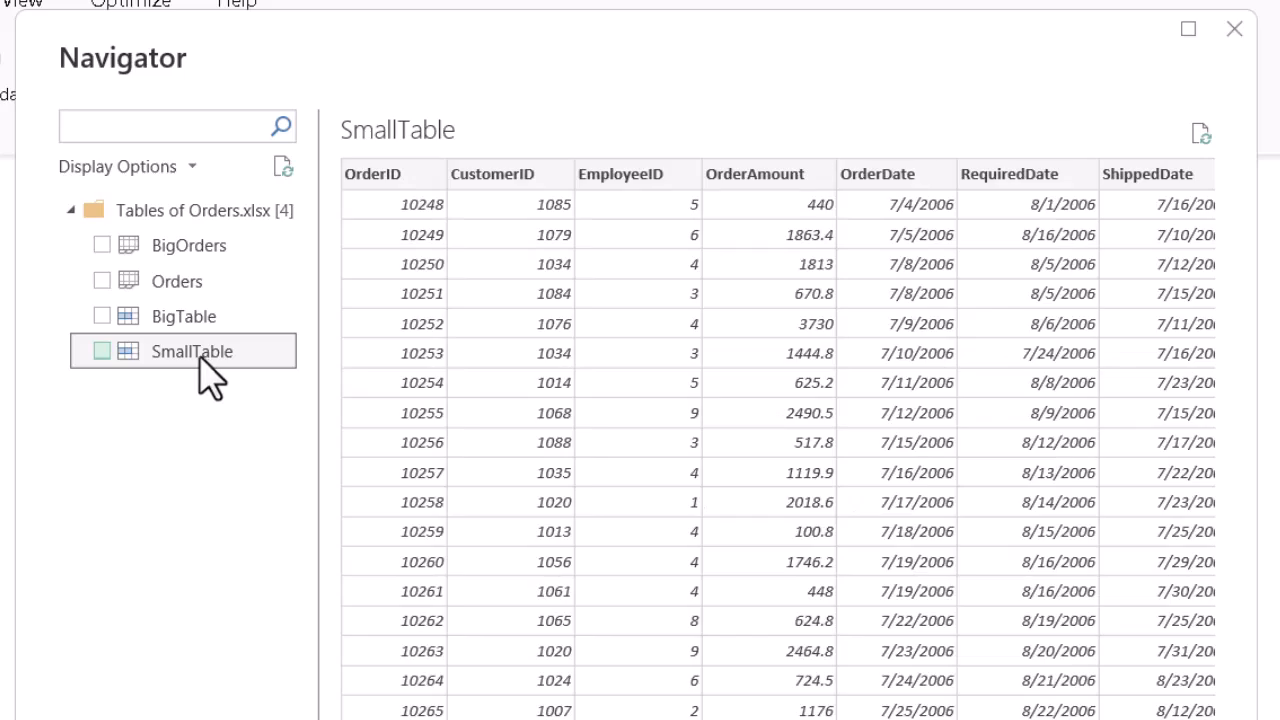
mouse_move(170, 356)
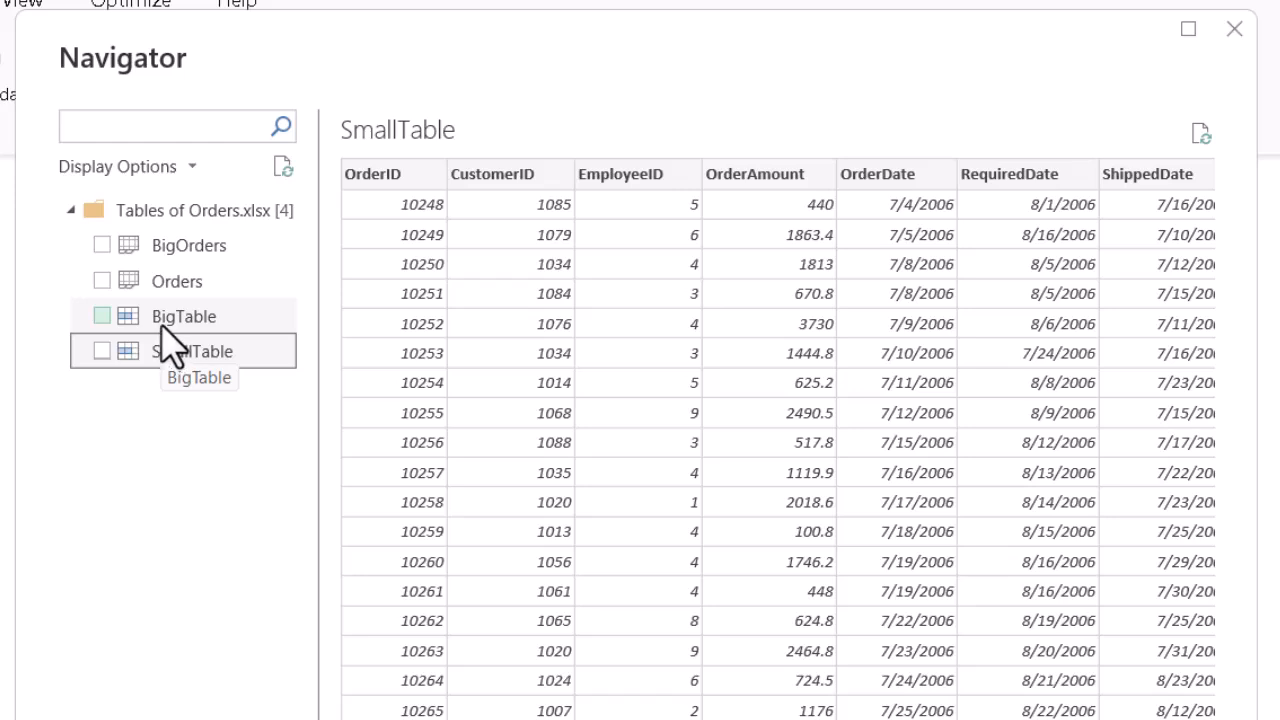
mouse_move(96, 384)
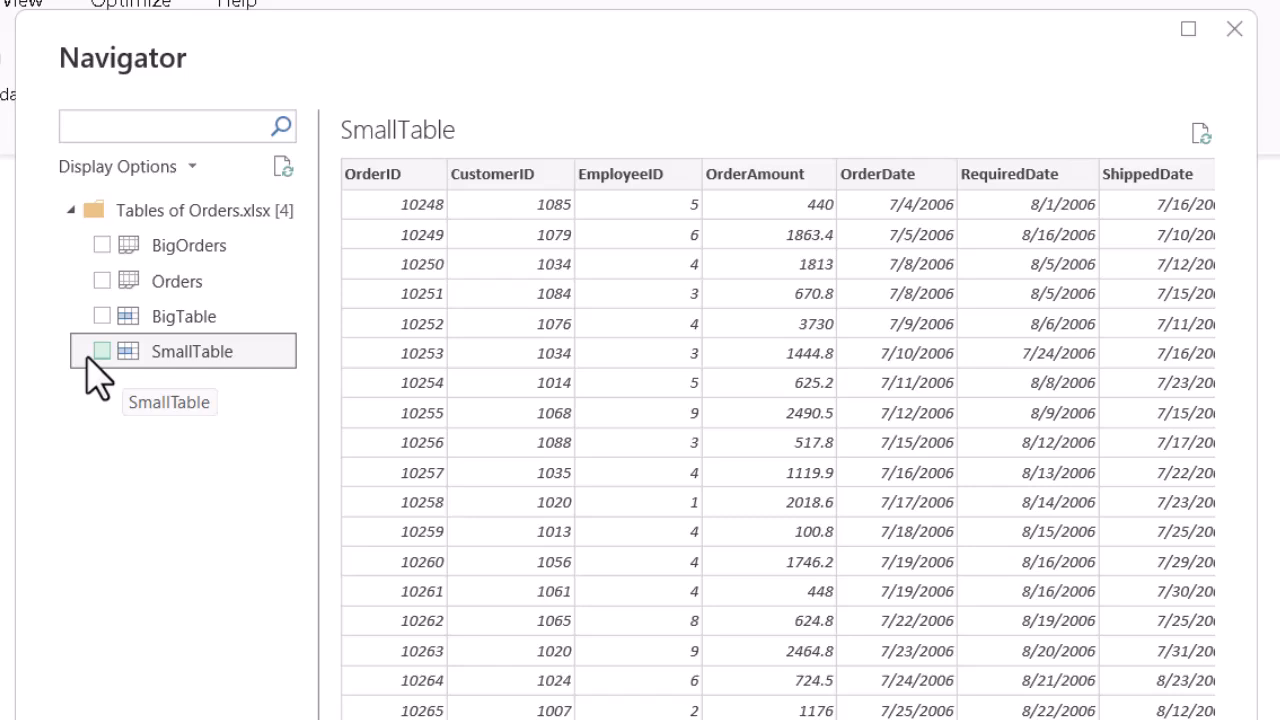
click(100, 350)
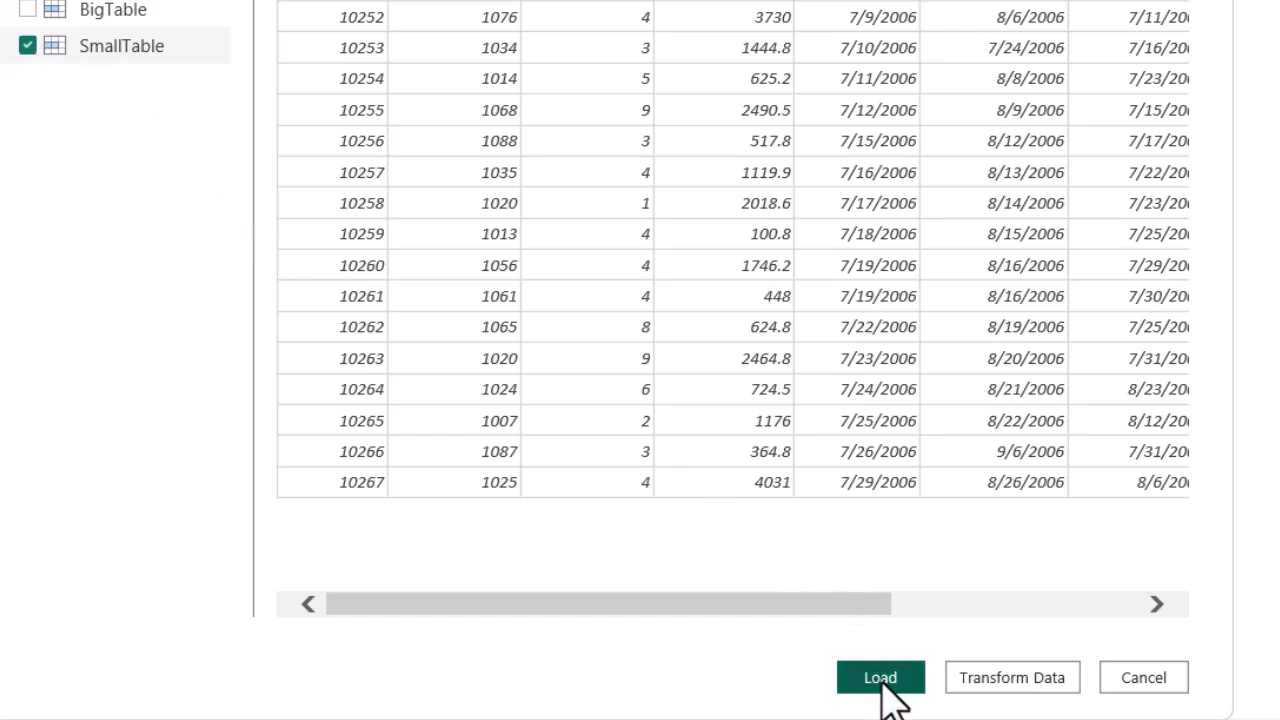
click(884, 678)
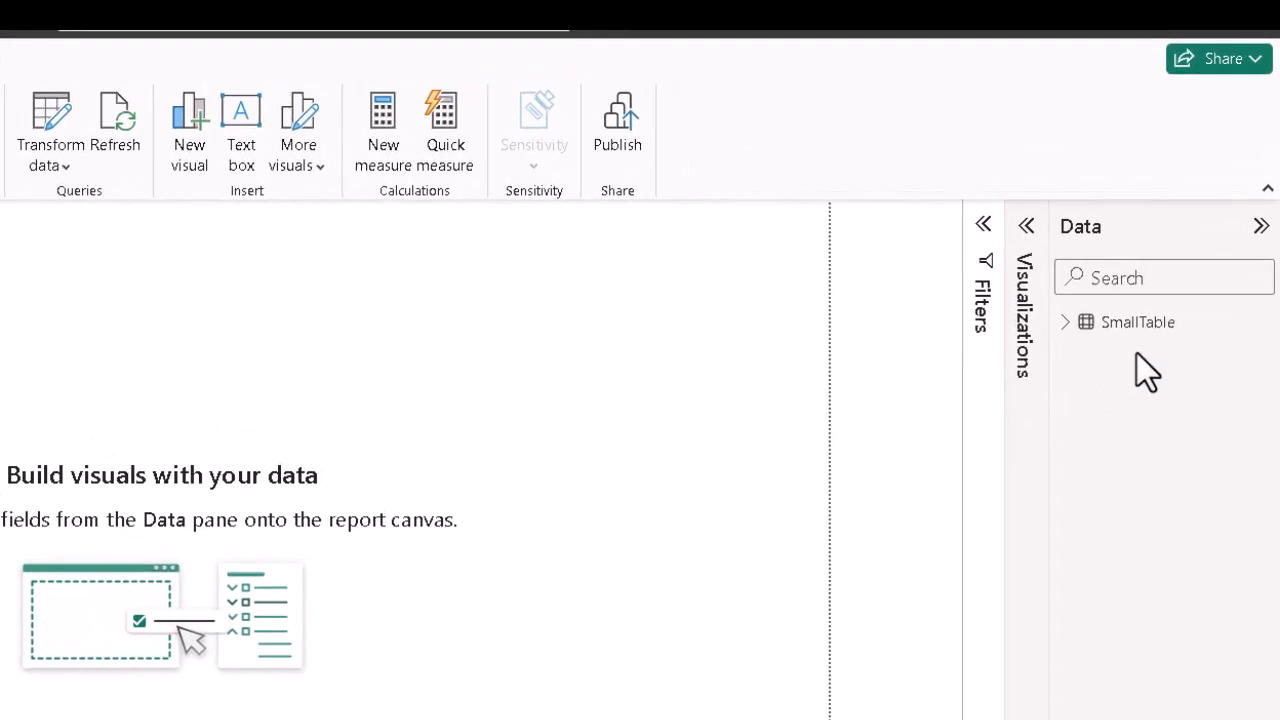
click(1136, 322)
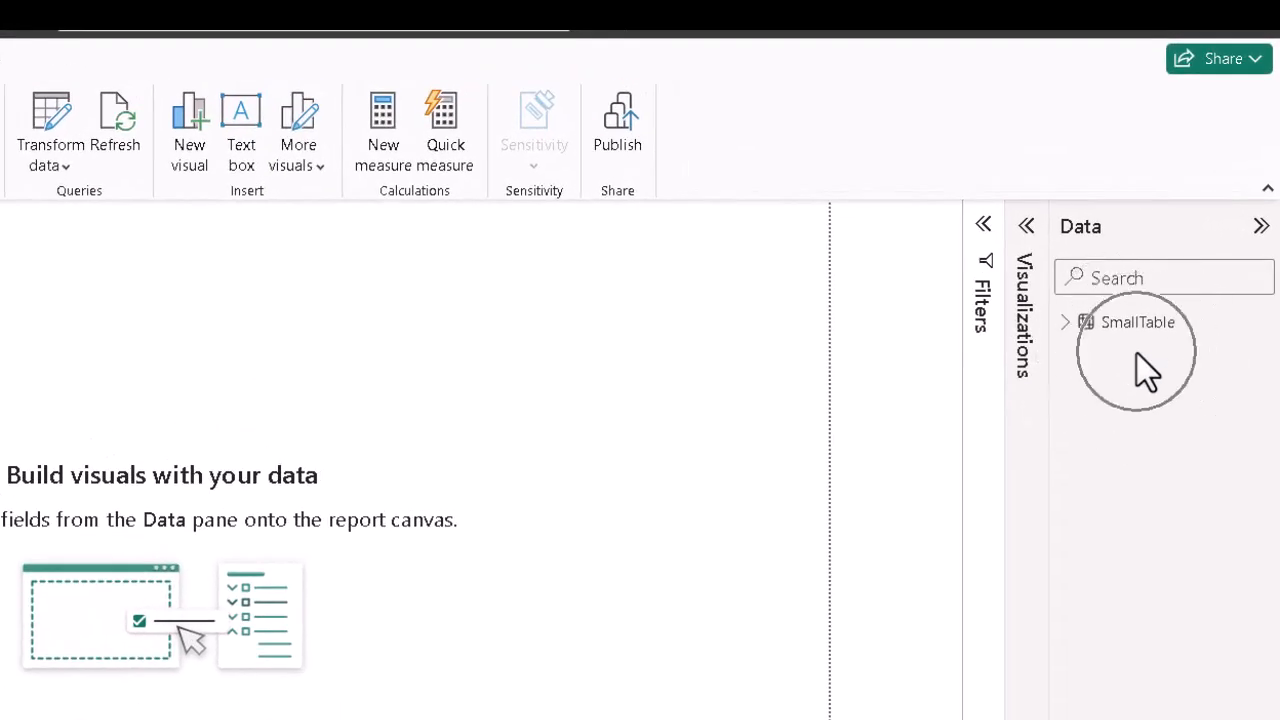
mouse_move(1152, 382)
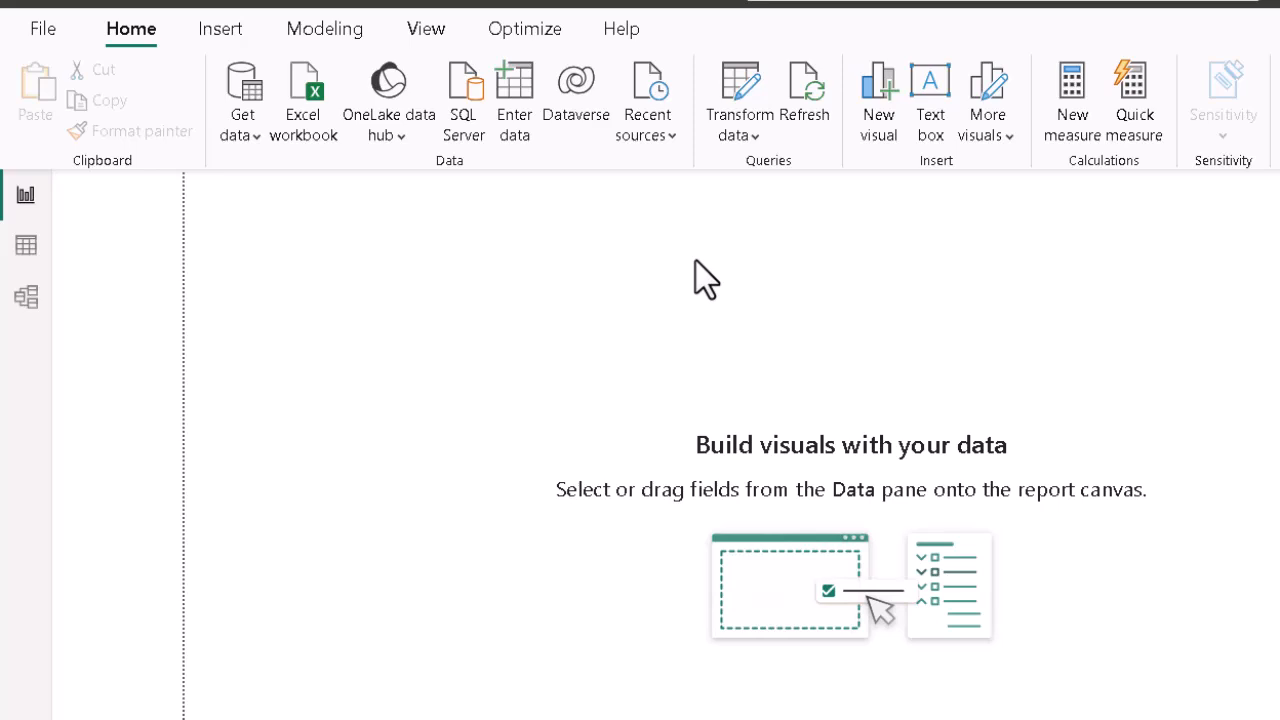
mouse_move(690, 278)
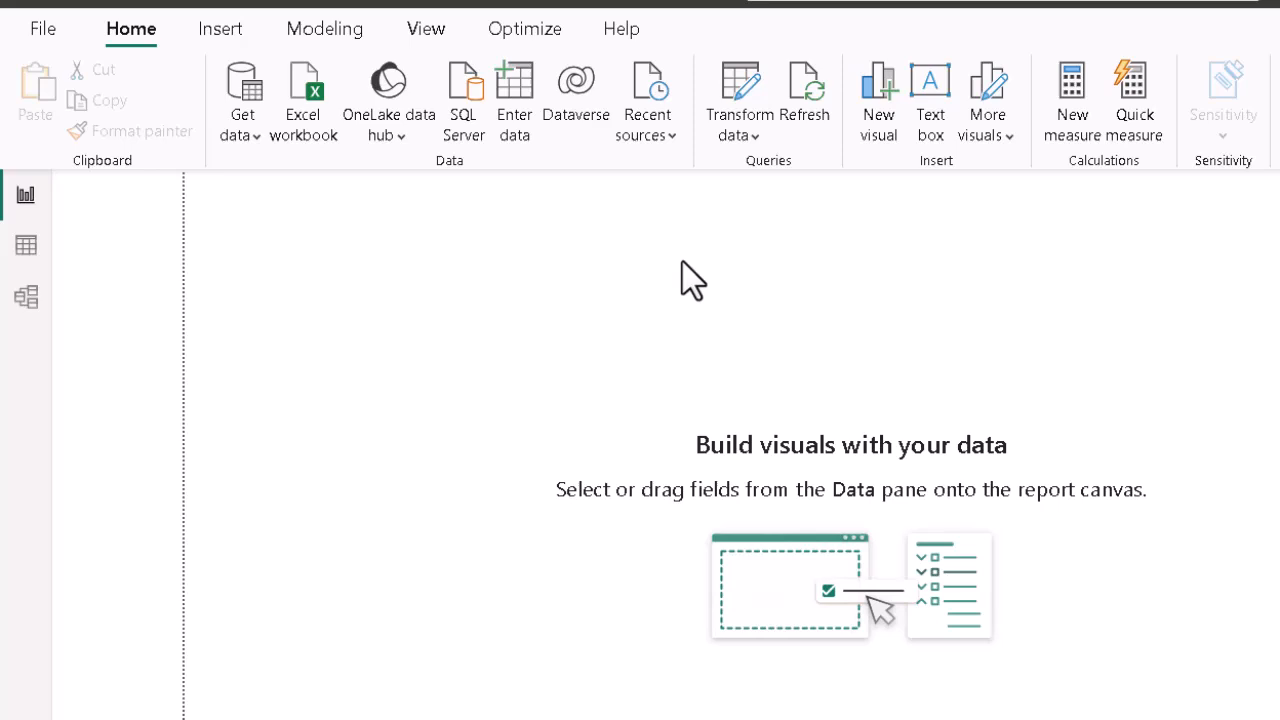
mouse_move(536, 268)
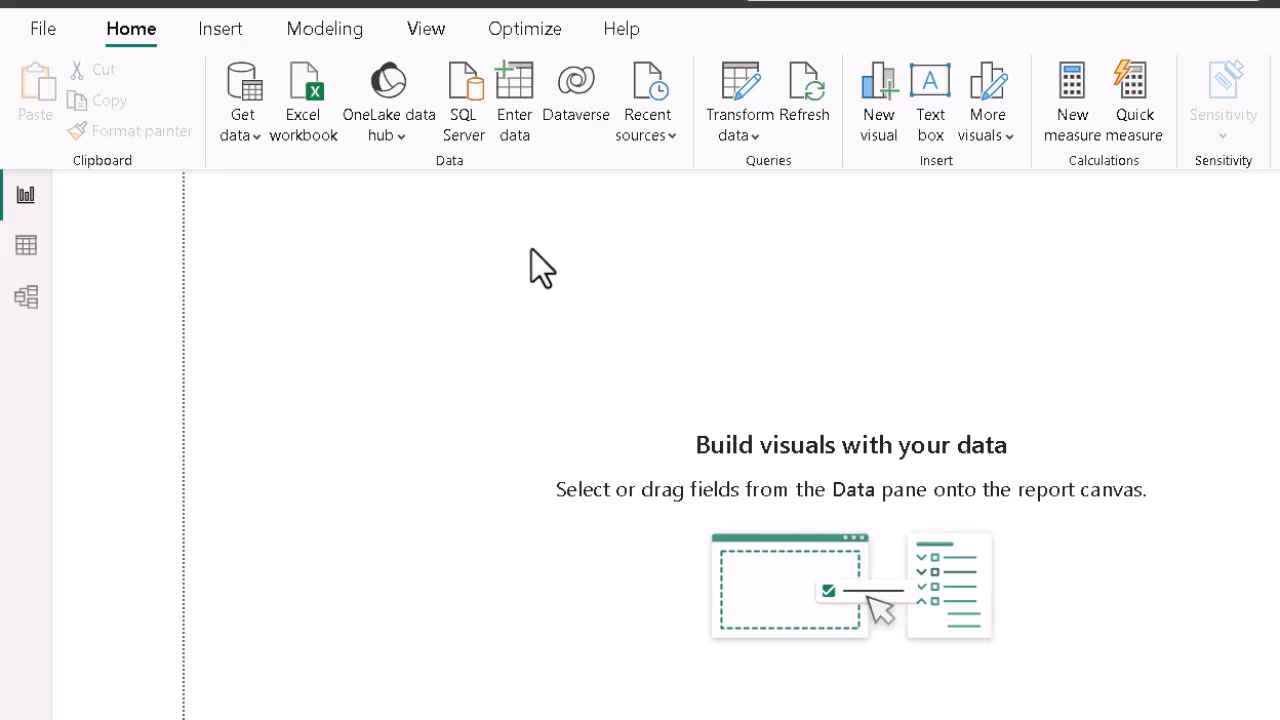
mouse_move(542, 262)
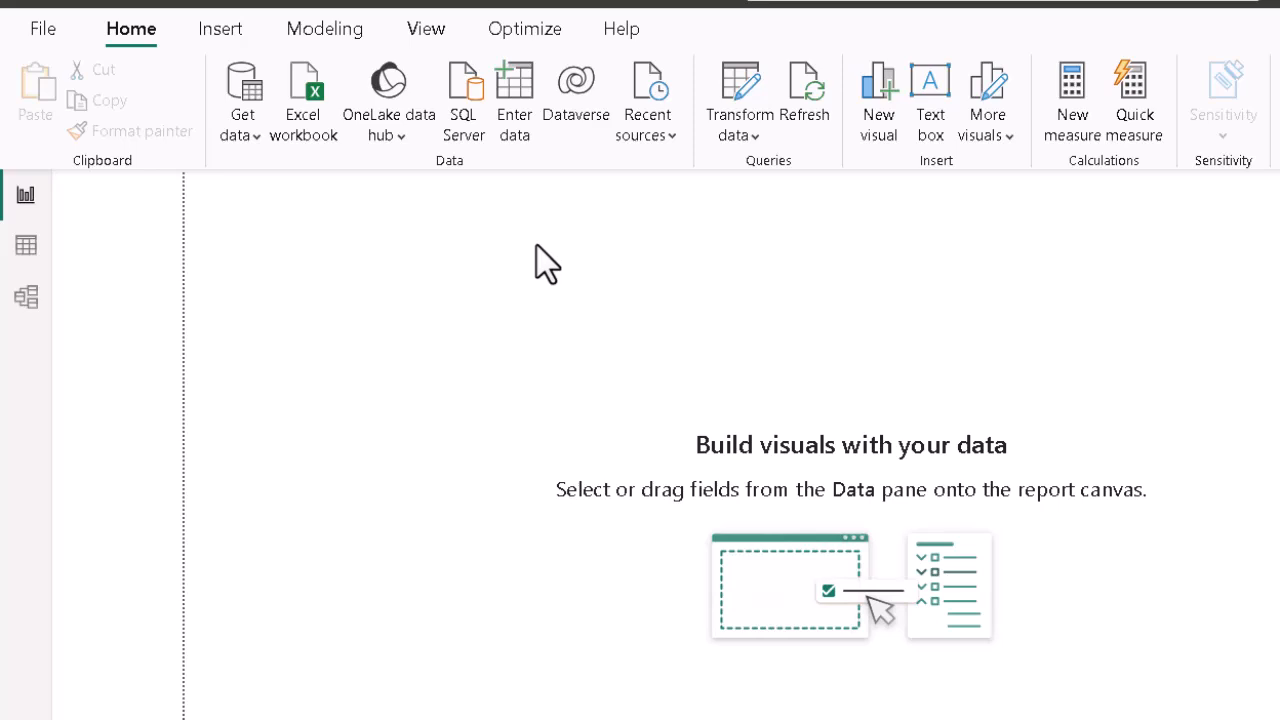
mouse_move(396, 278)
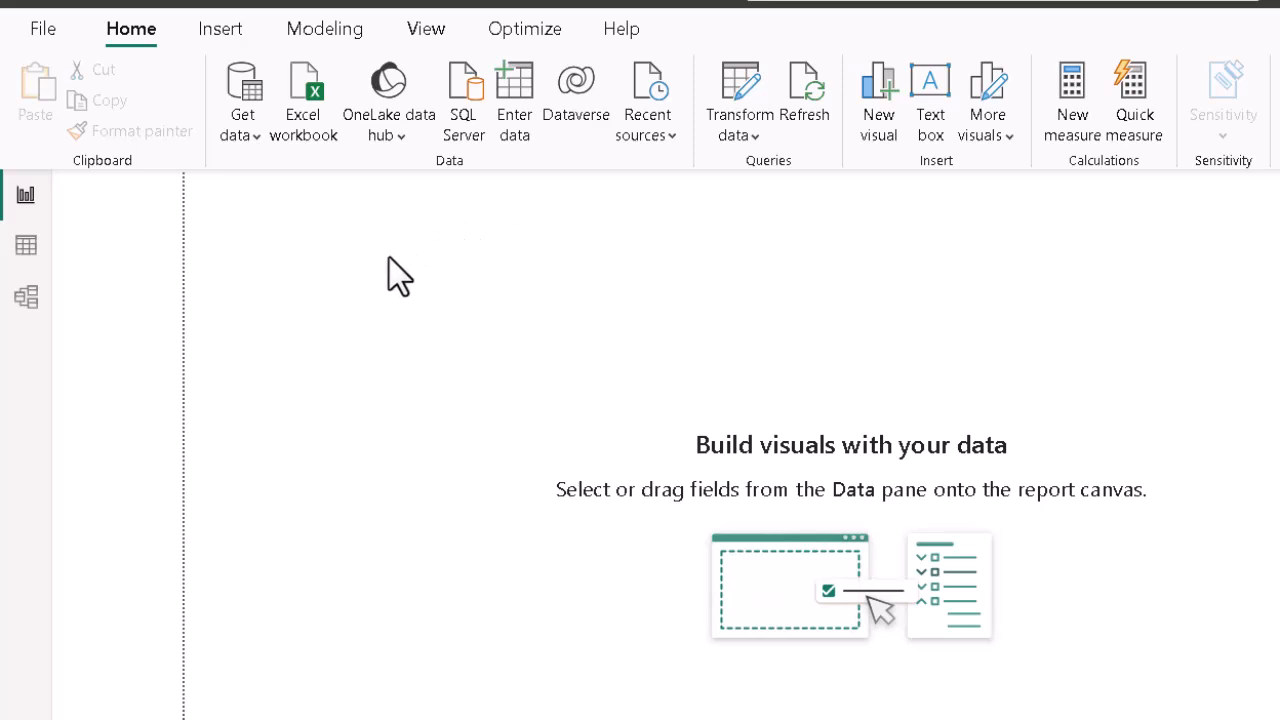
mouse_move(272, 232)
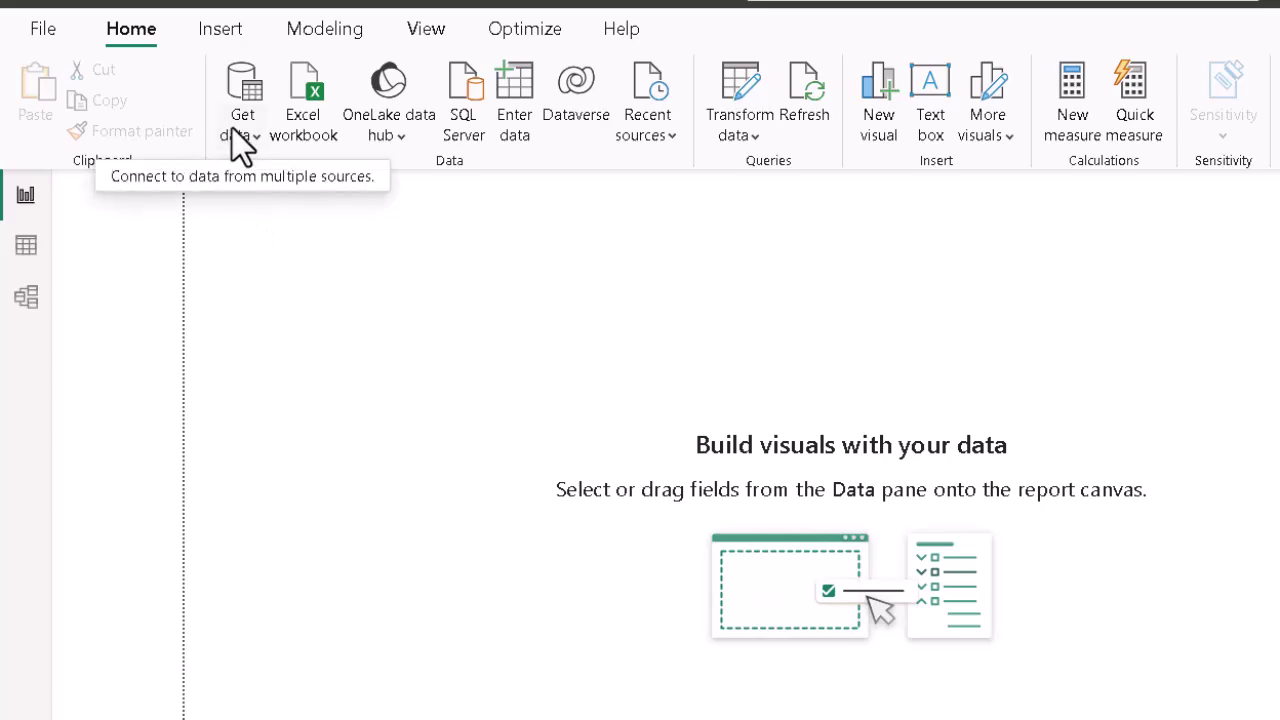
From Get data > More, filter to Database connectors and connect to an Access database
click(244, 96)
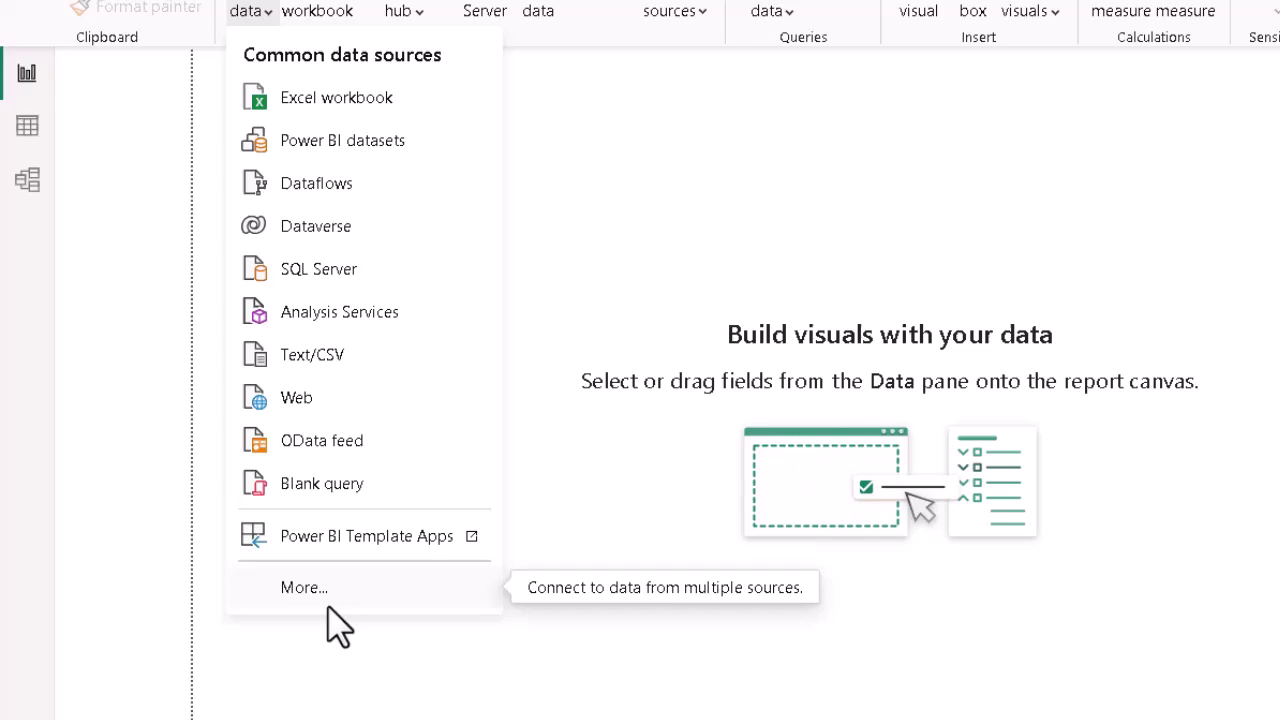
mouse_move(312, 612)
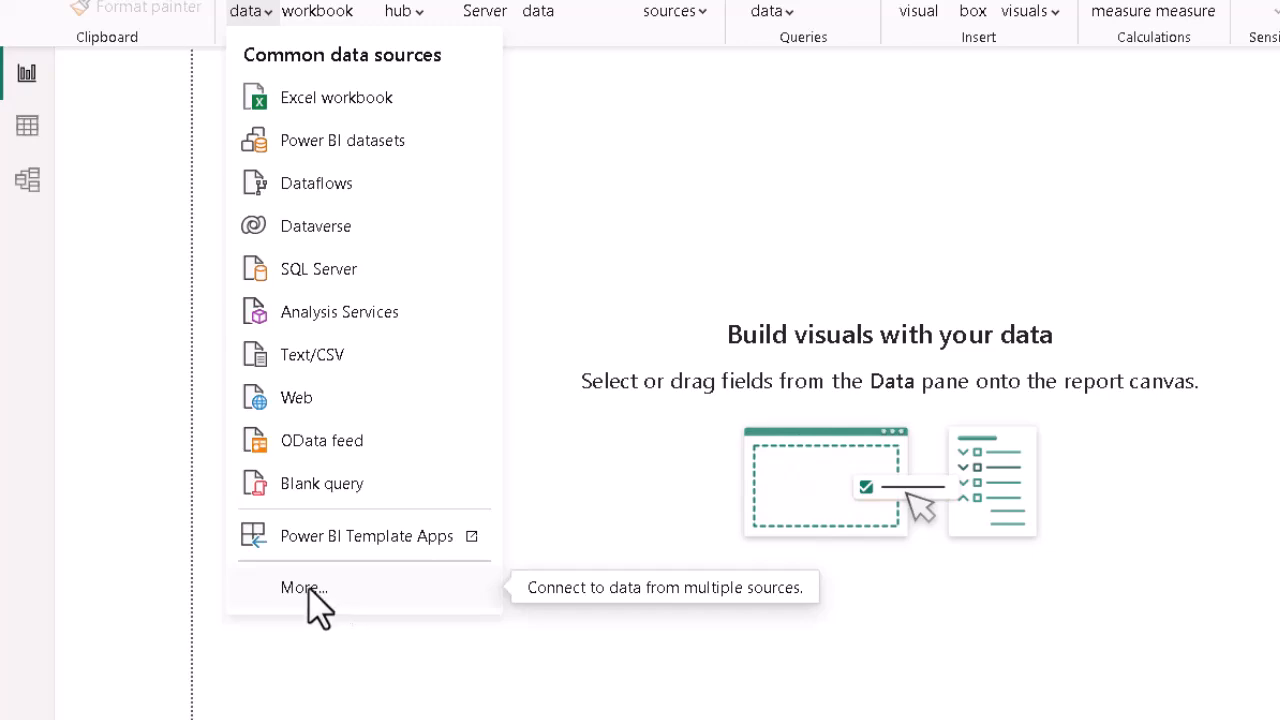
click(300, 588)
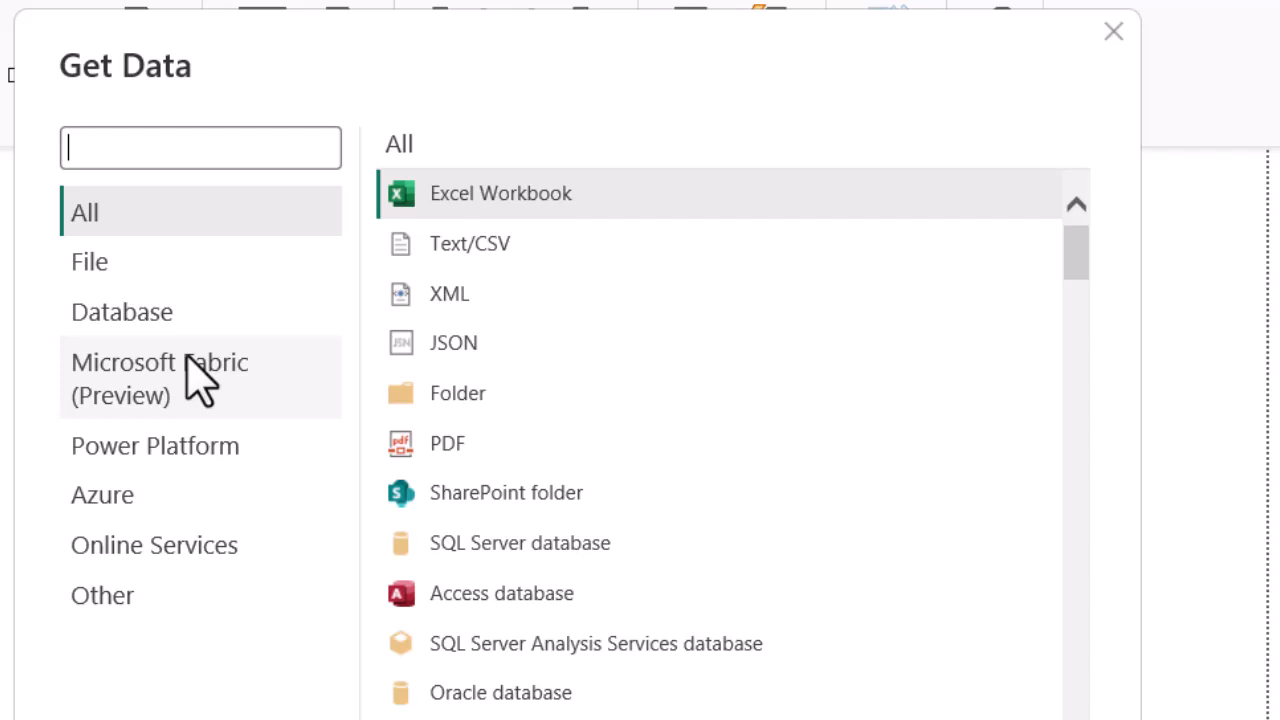
click(120, 312)
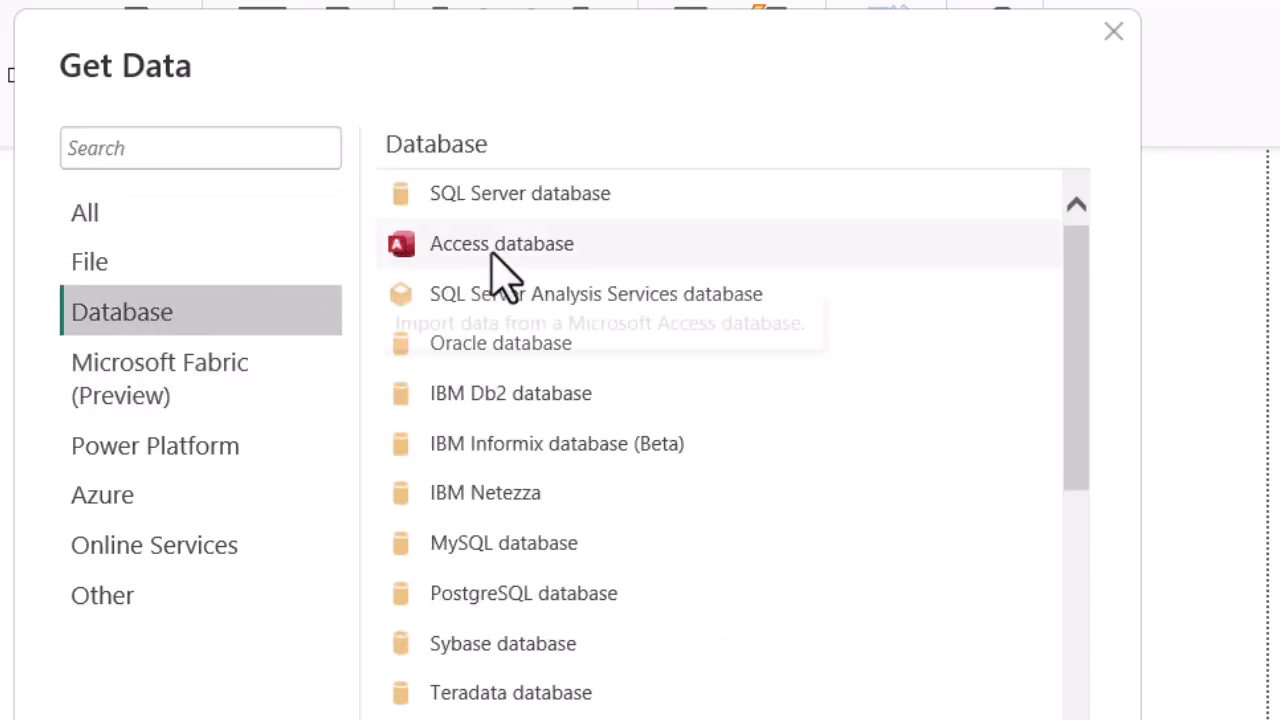
mouse_move(536, 280)
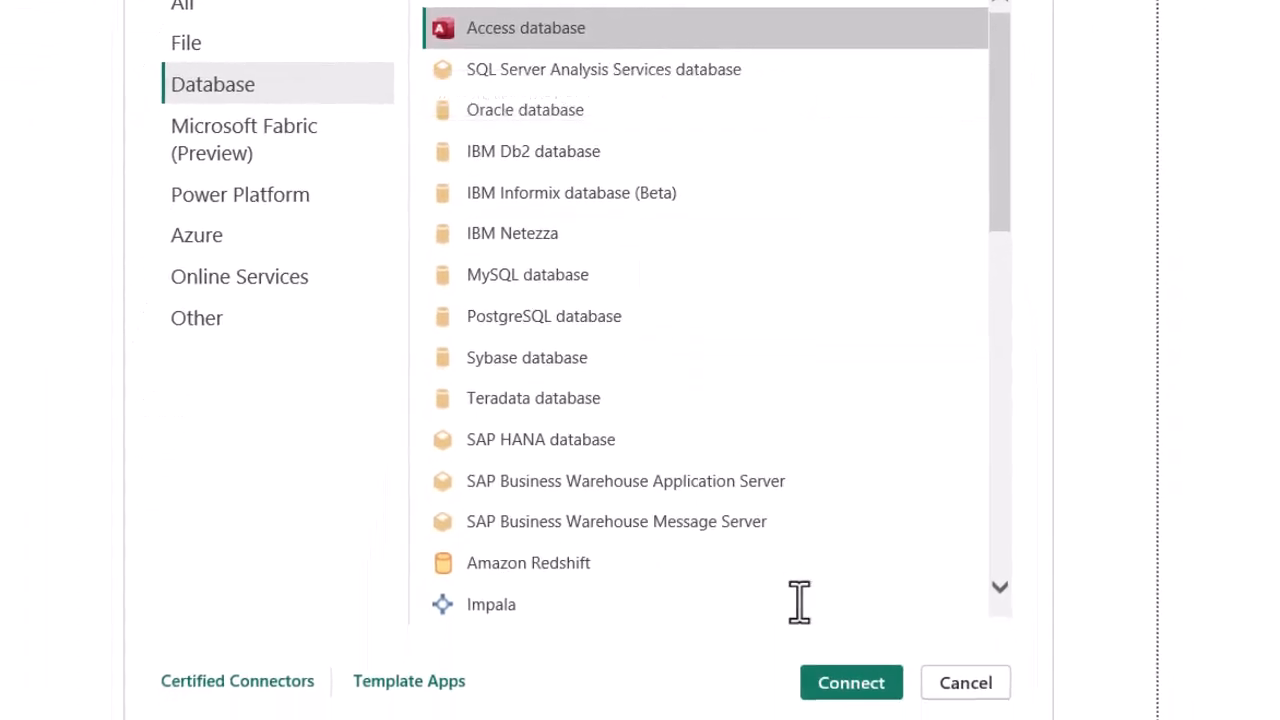
mouse_move(852, 684)
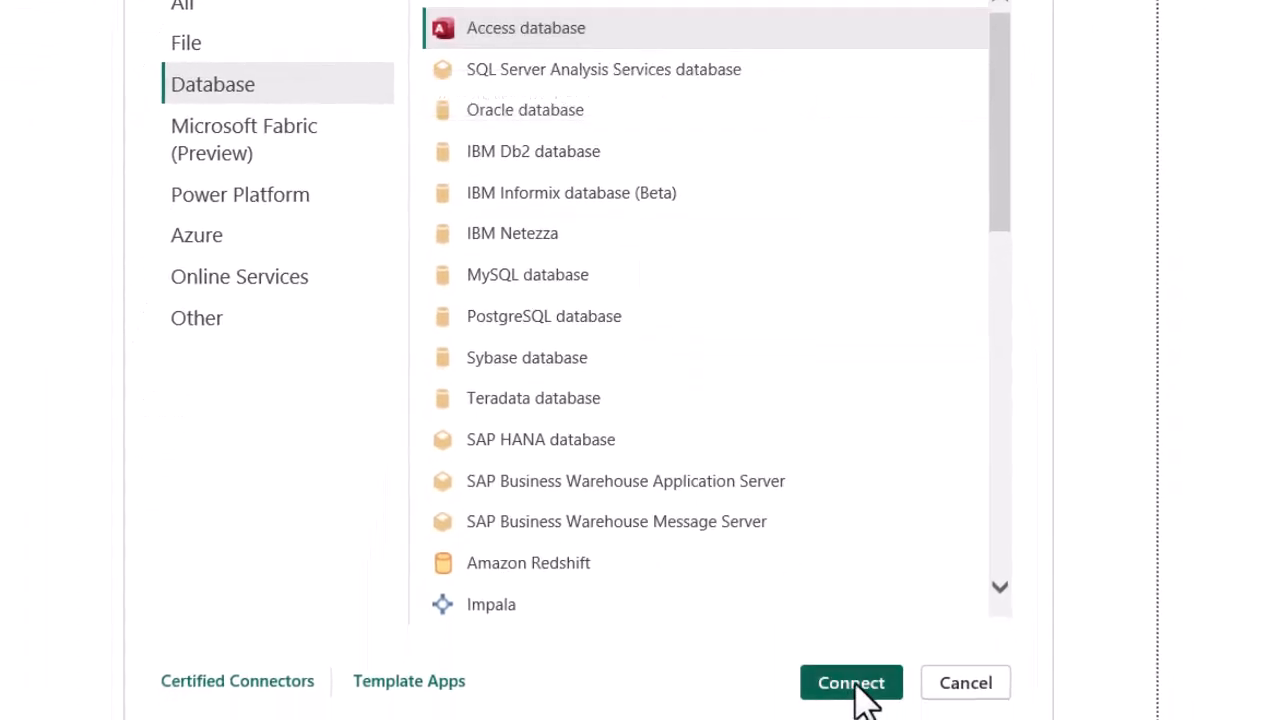
click(852, 682)
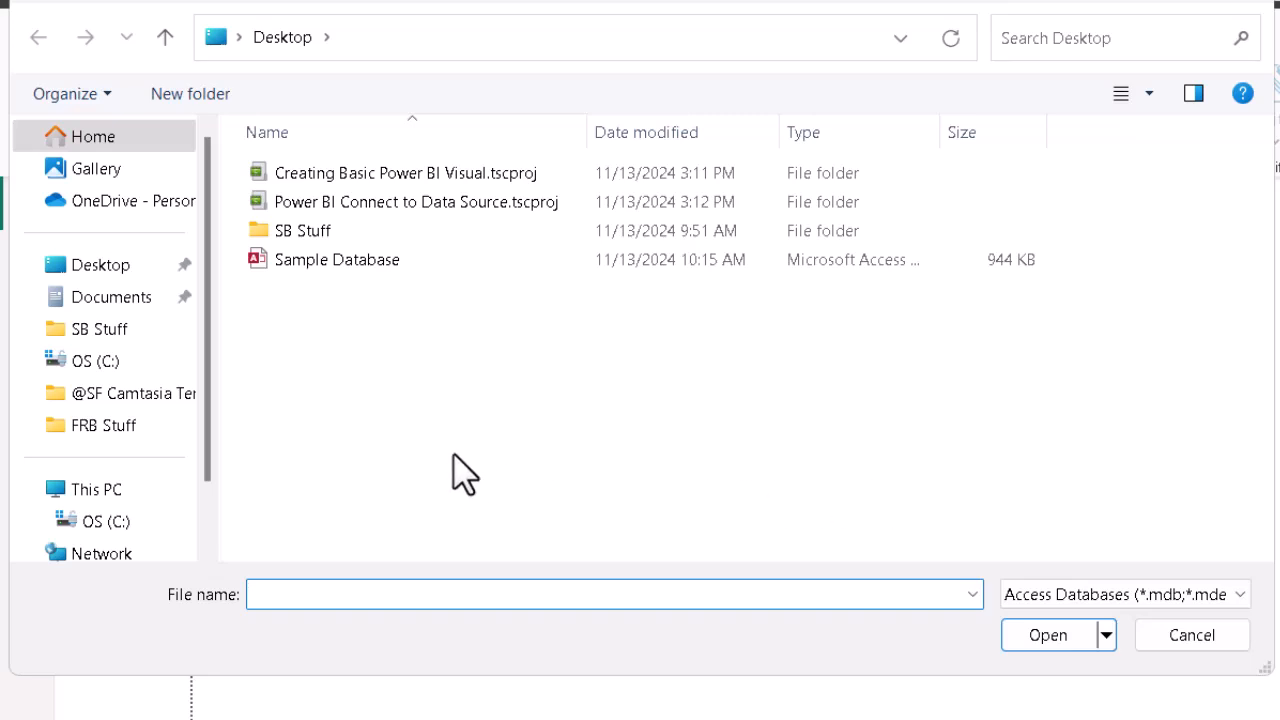
mouse_move(364, 276)
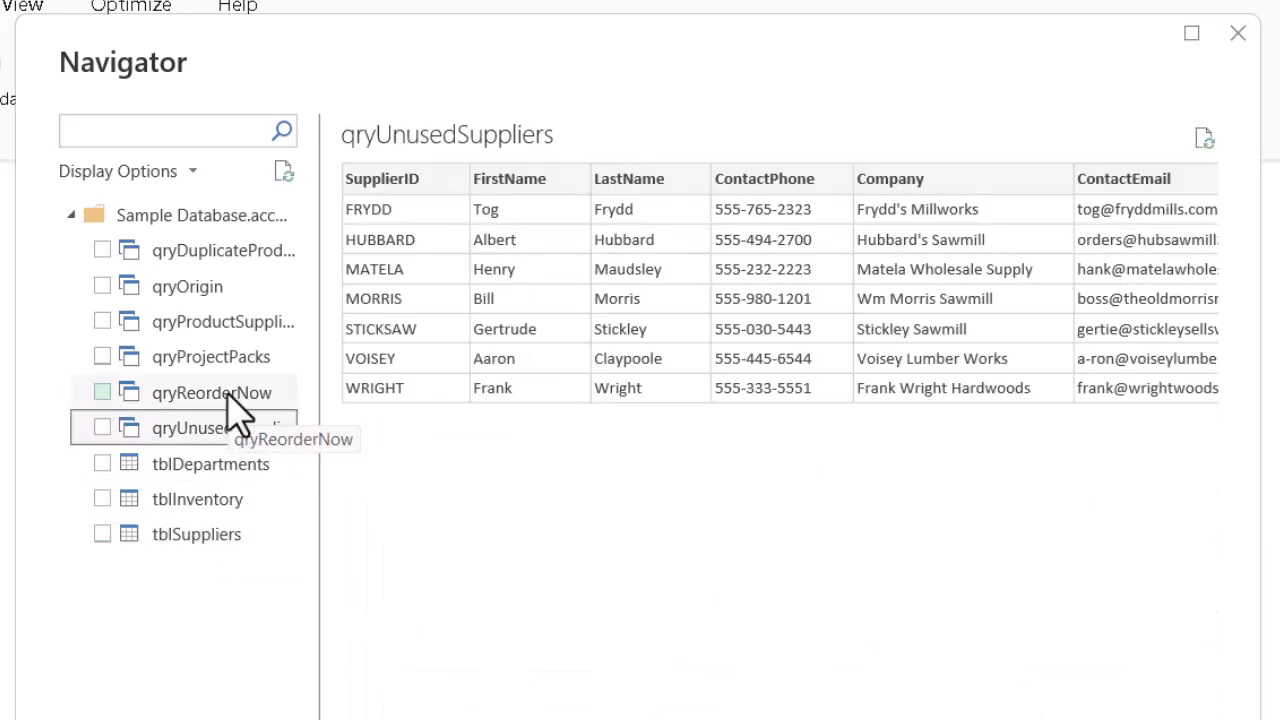
Preview qryReorderNow and tblSuppliers from Sample Database, then tick tblSuppliers for loading
click(212, 392)
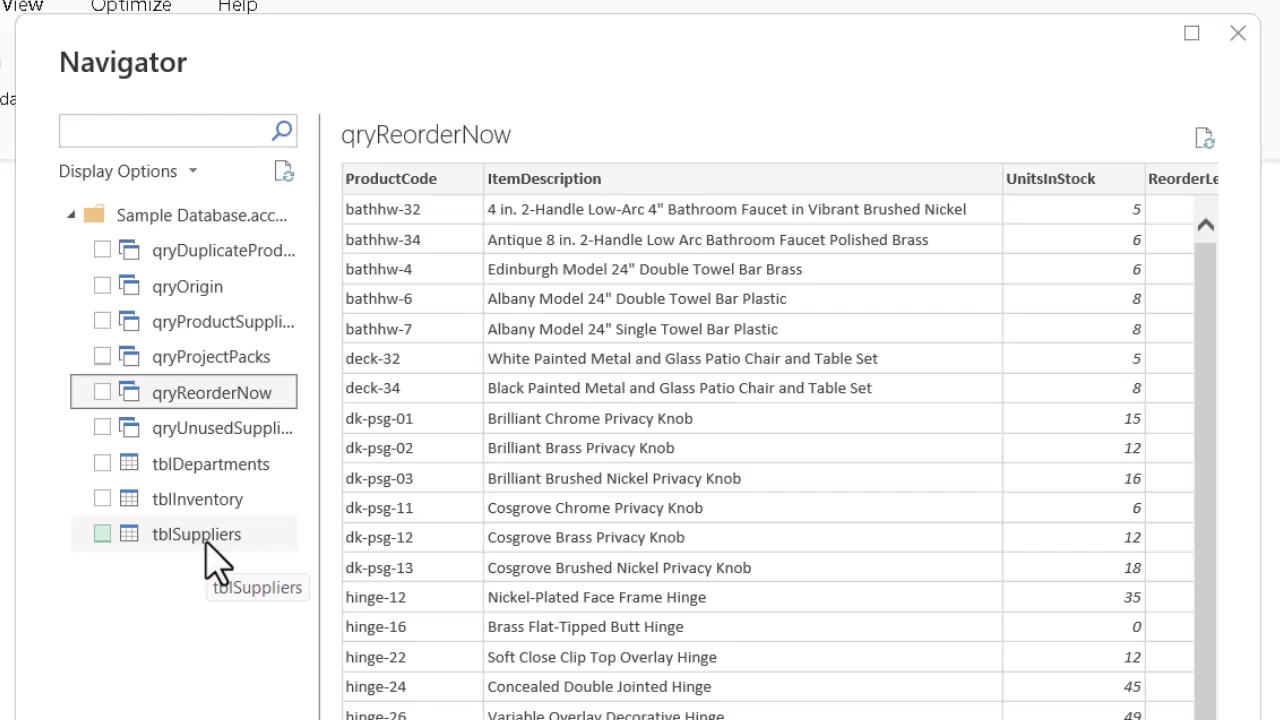
click(196, 534)
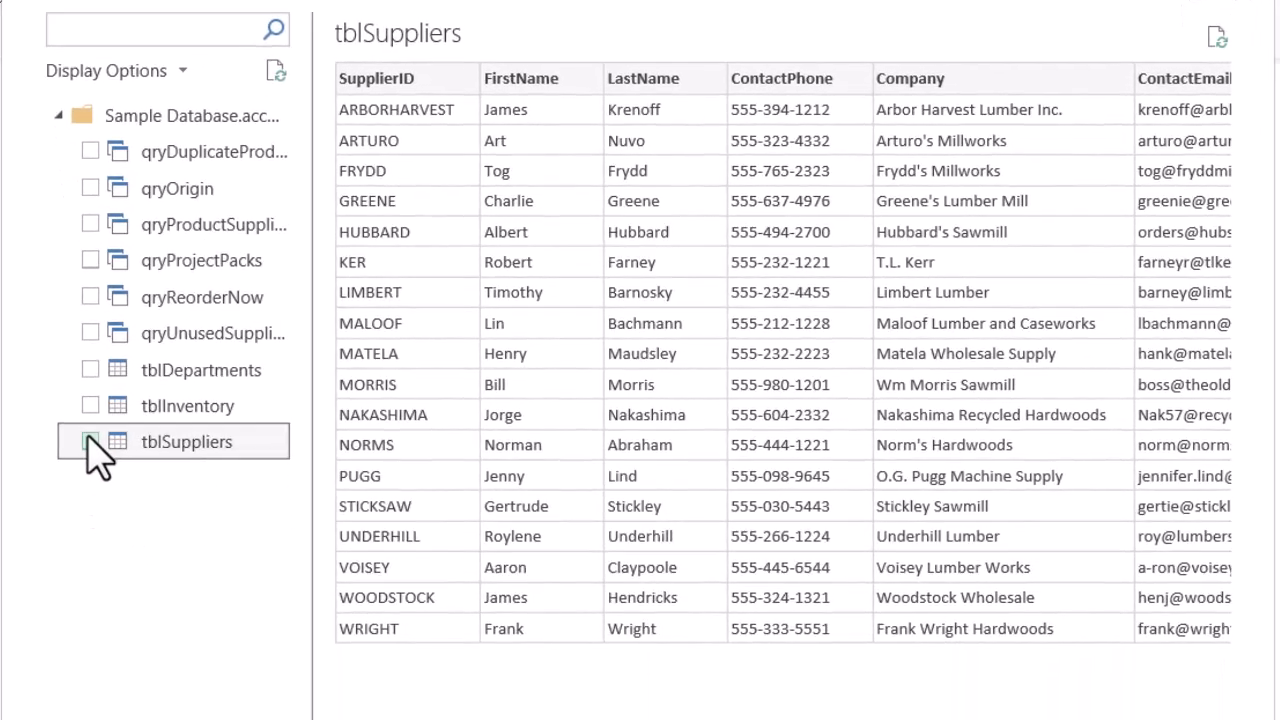
click(80, 442)
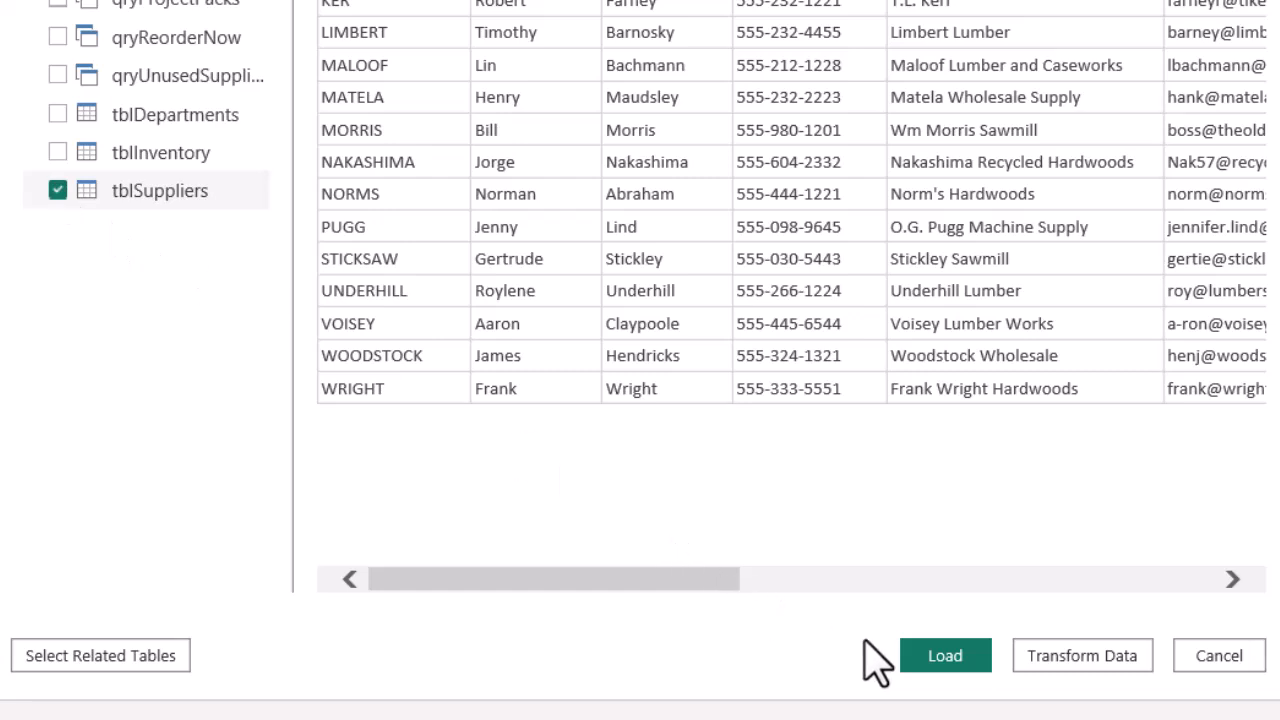
Load tblSuppliers into the data model beside SmallTable
click(948, 656)
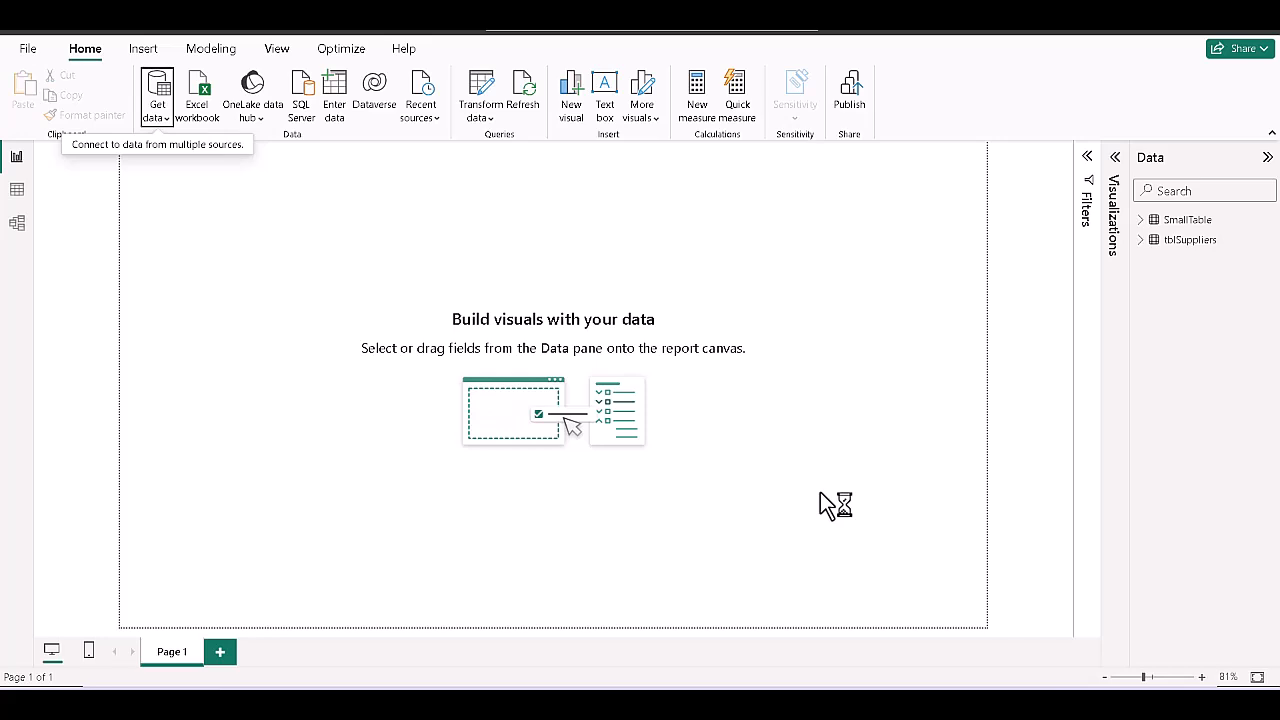
mouse_move(140, 246)
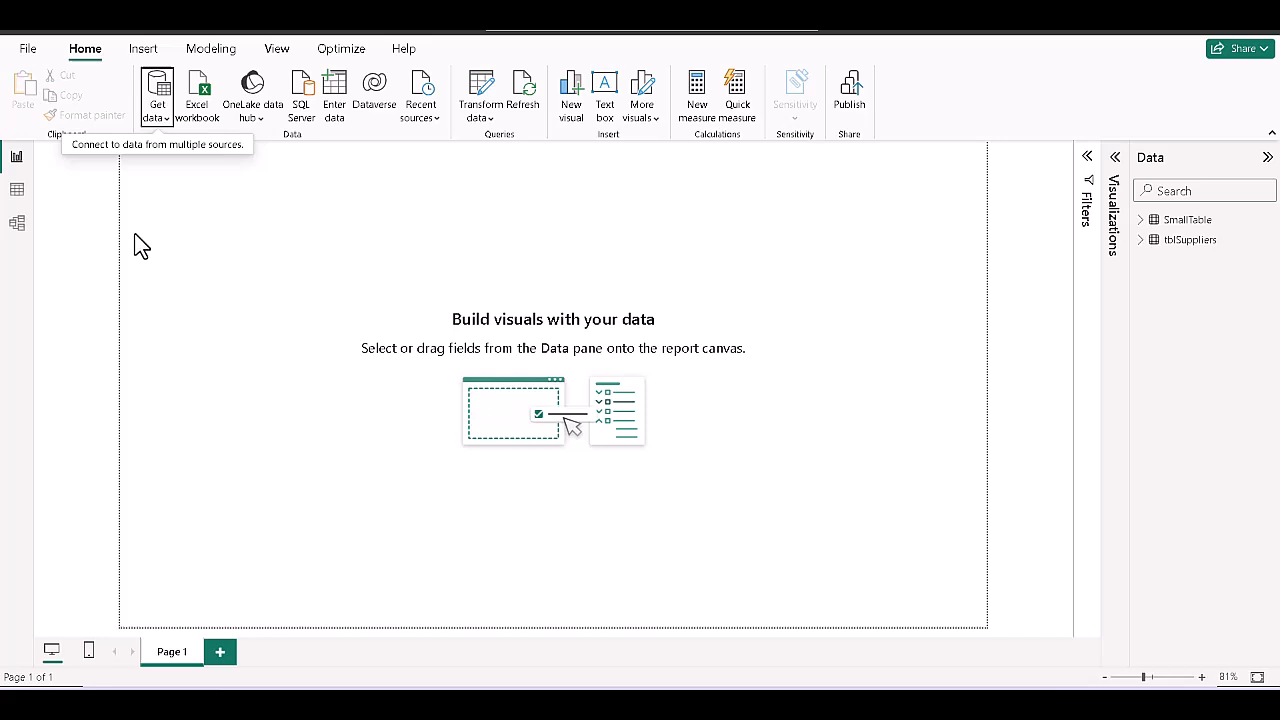
mouse_move(16, 188)
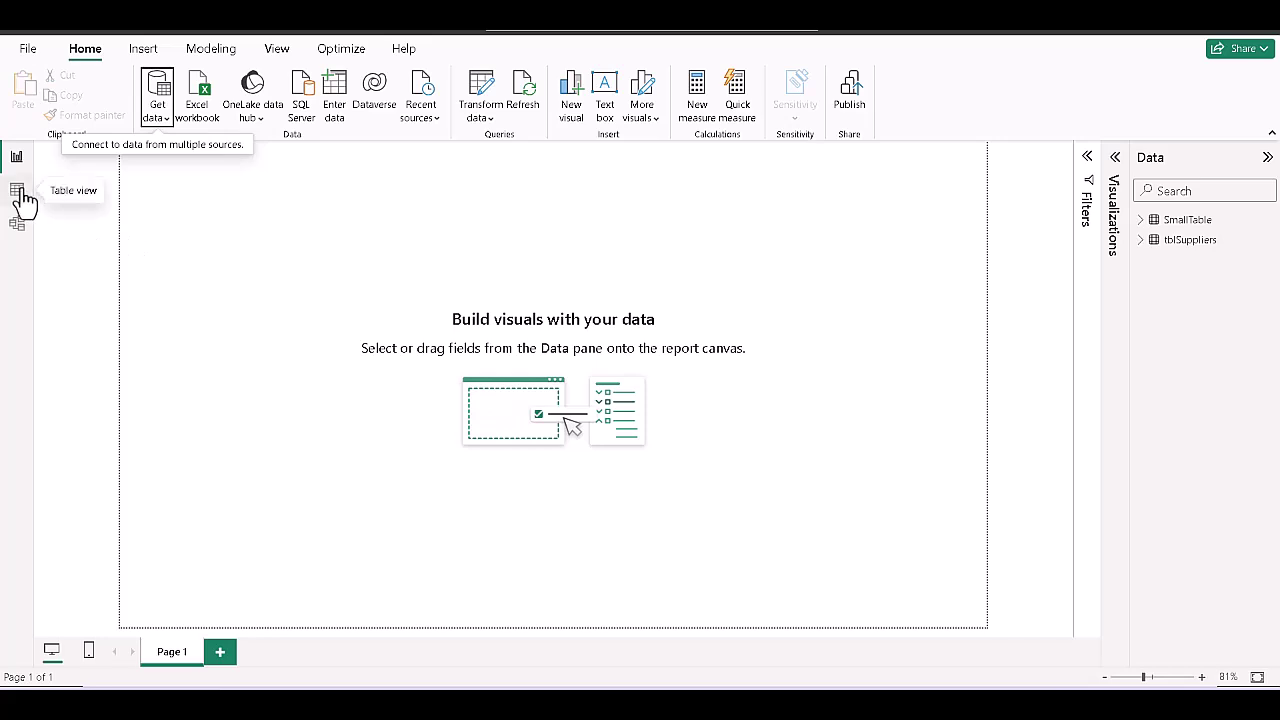
In Table view, inspect tblSuppliers' supplier rows, then SmallTable's order rows
click(16, 188)
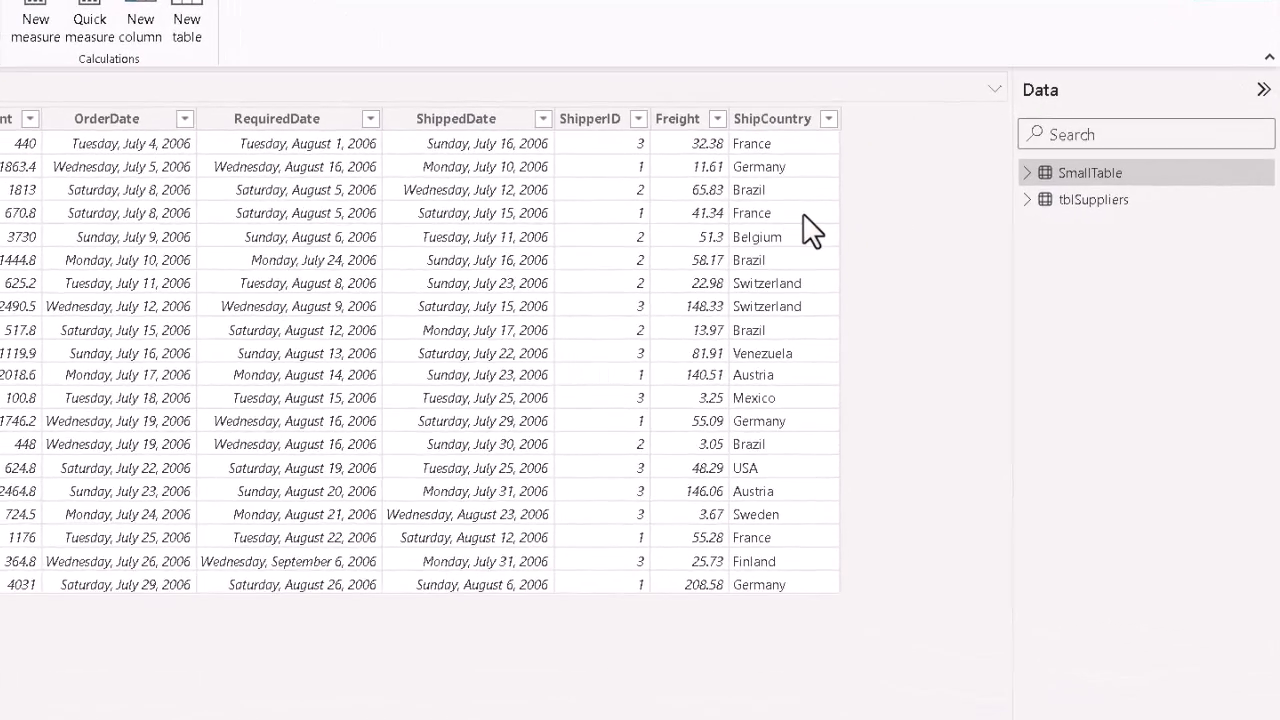
mouse_move(1120, 200)
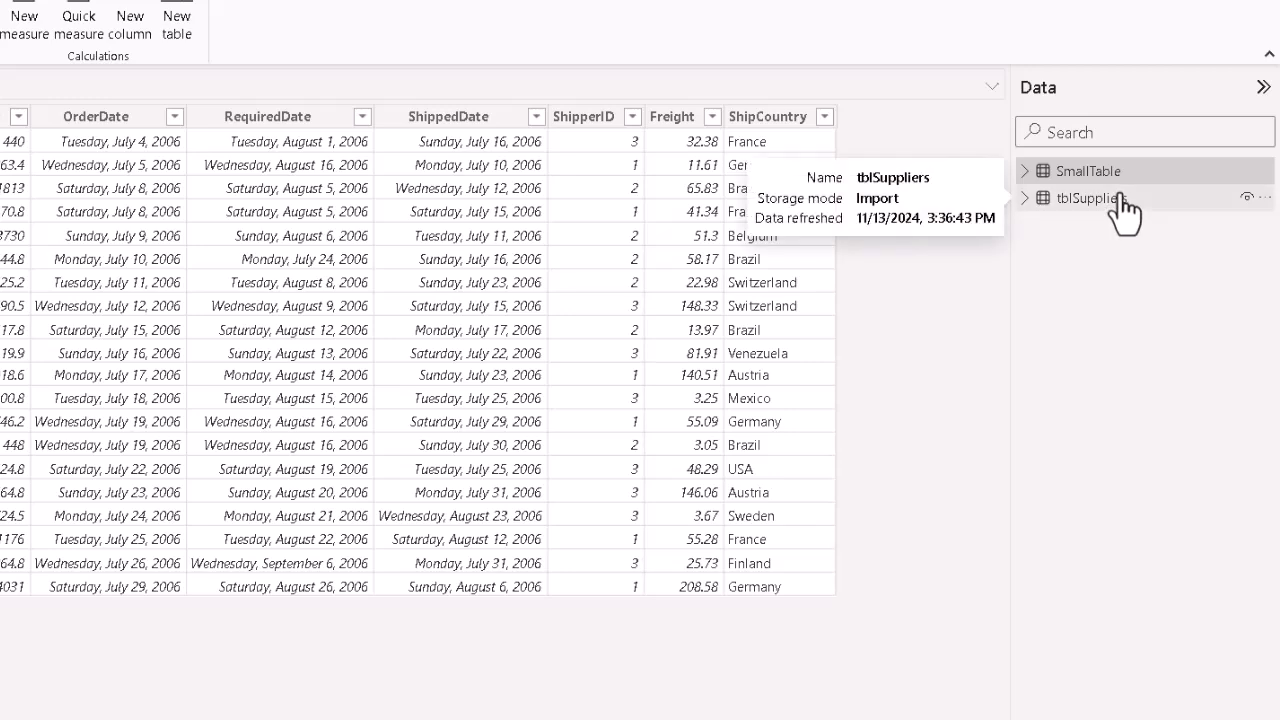
click(1088, 198)
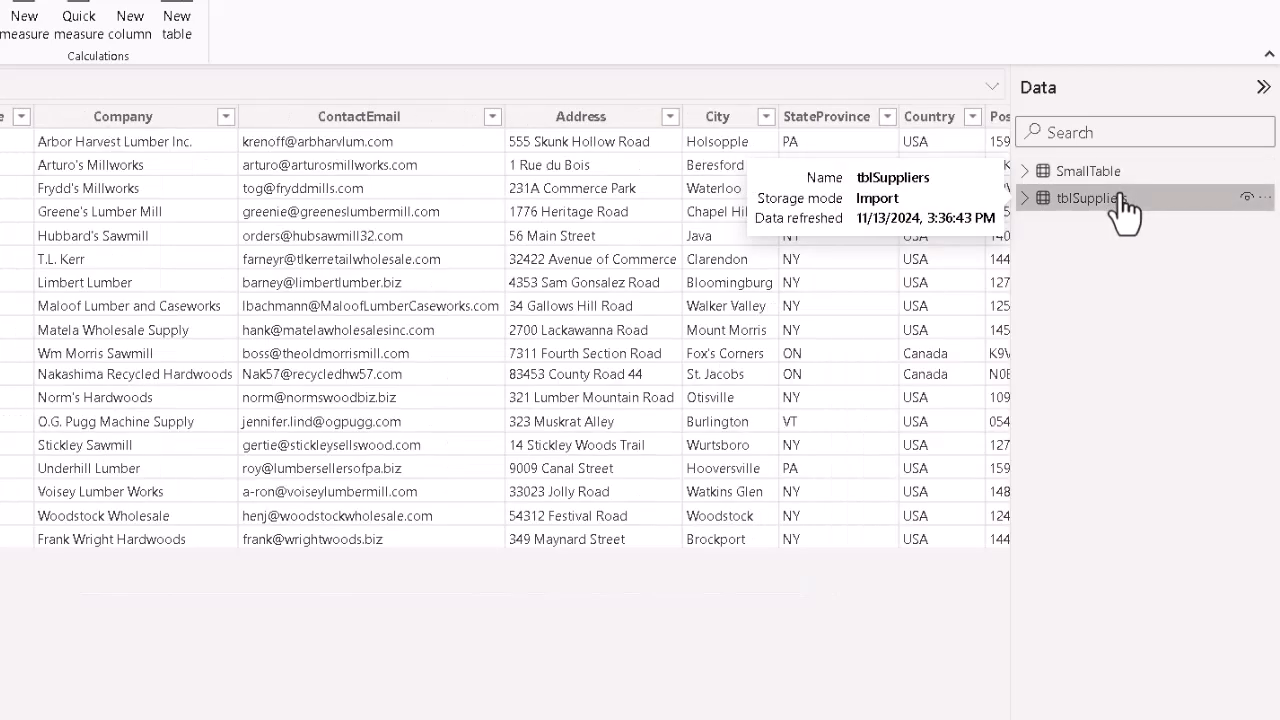
click(1088, 176)
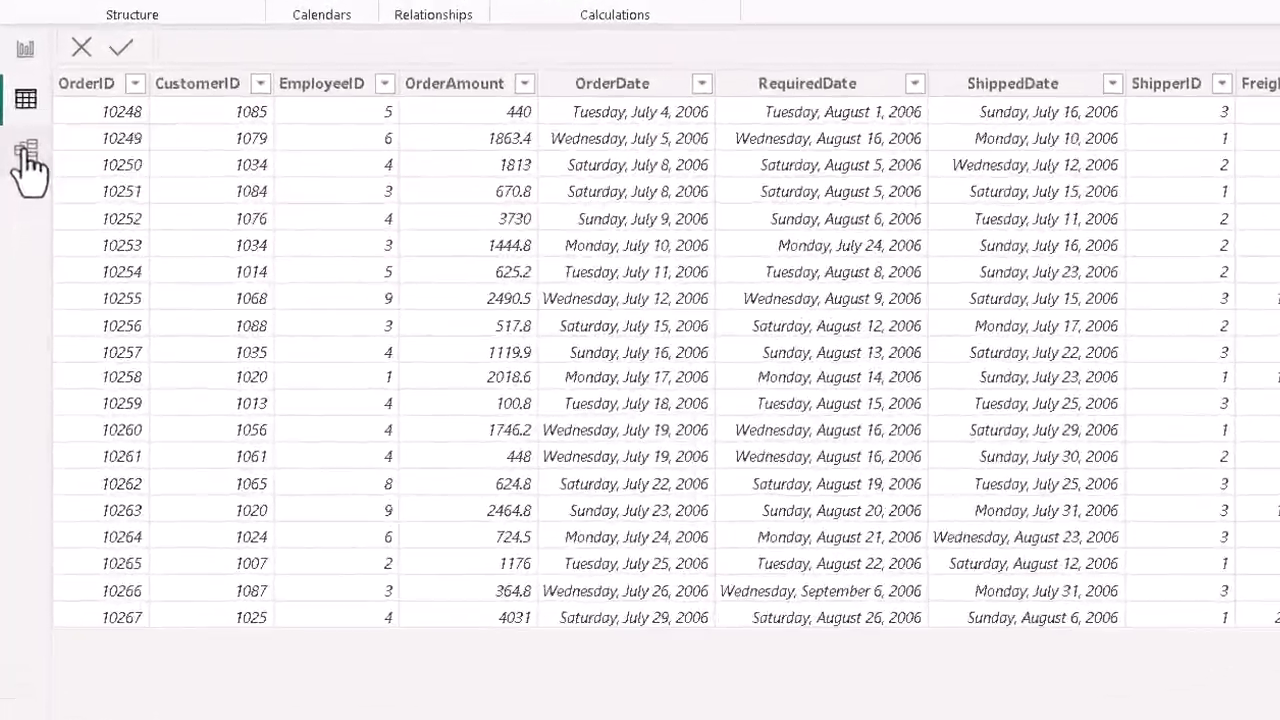
Show SmallTable and tblSuppliers as two cards in the model diagram
click(28, 148)
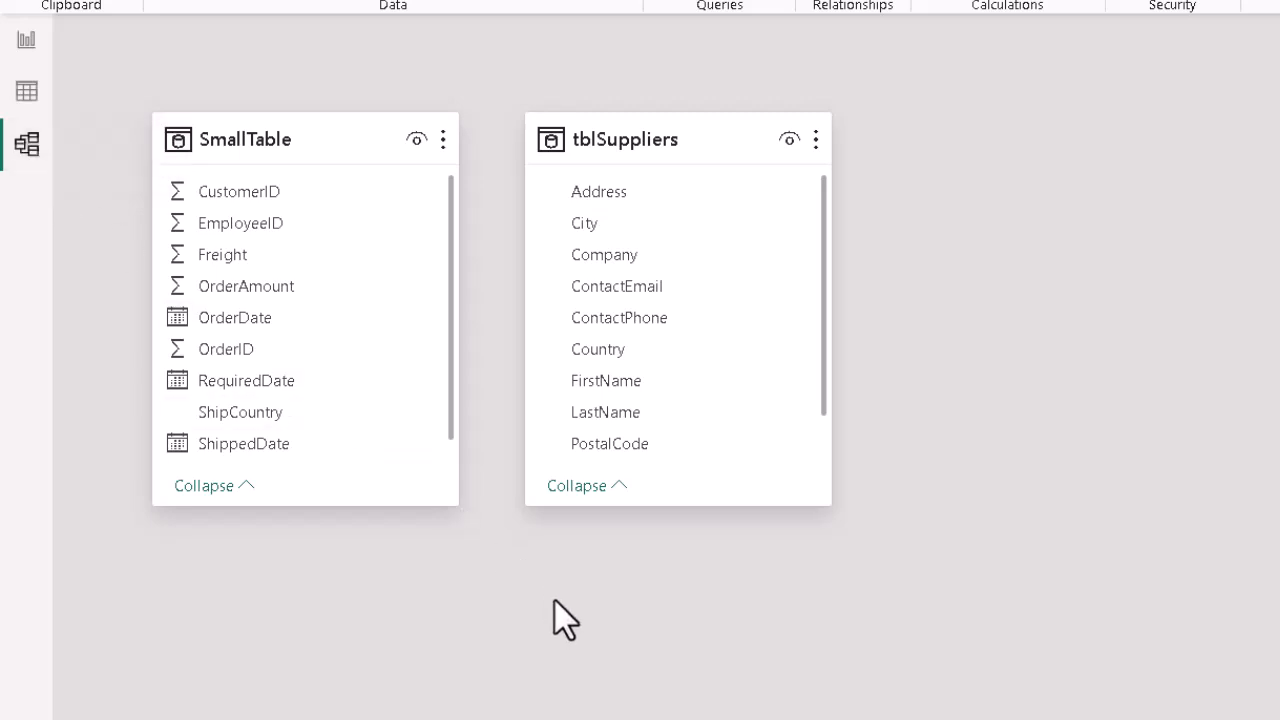
mouse_move(96, 120)
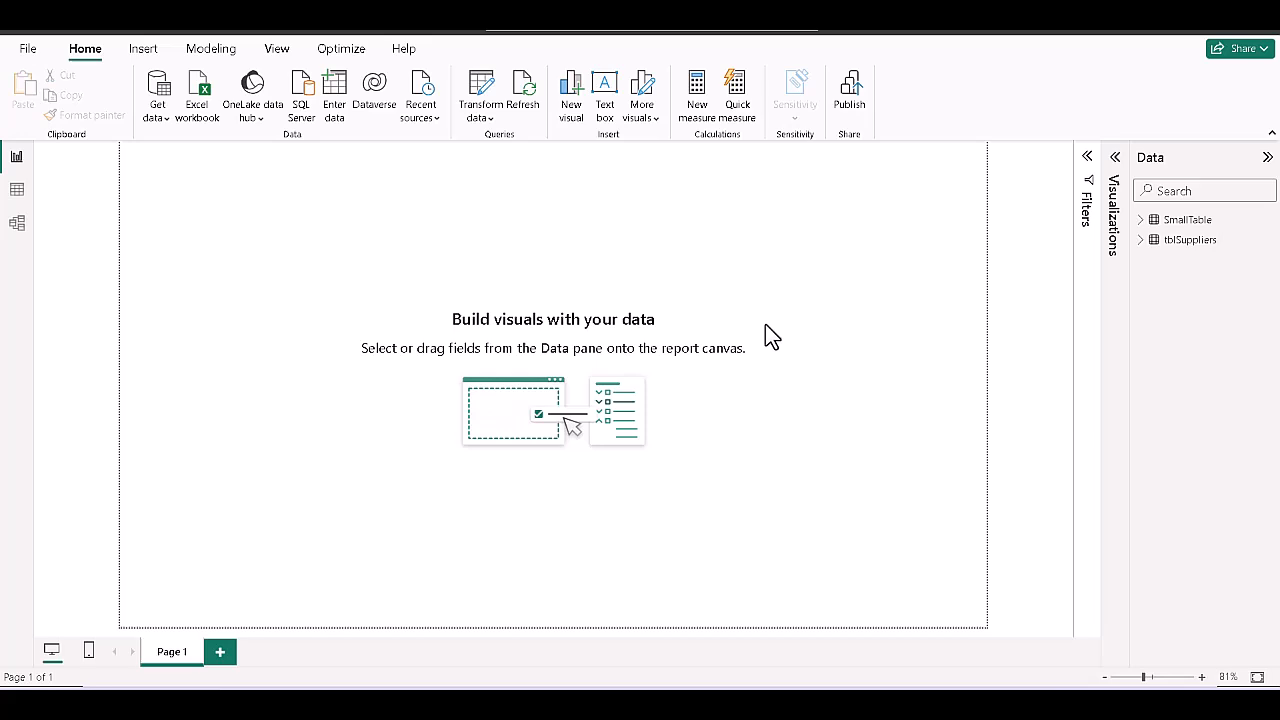
mouse_move(856, 390)
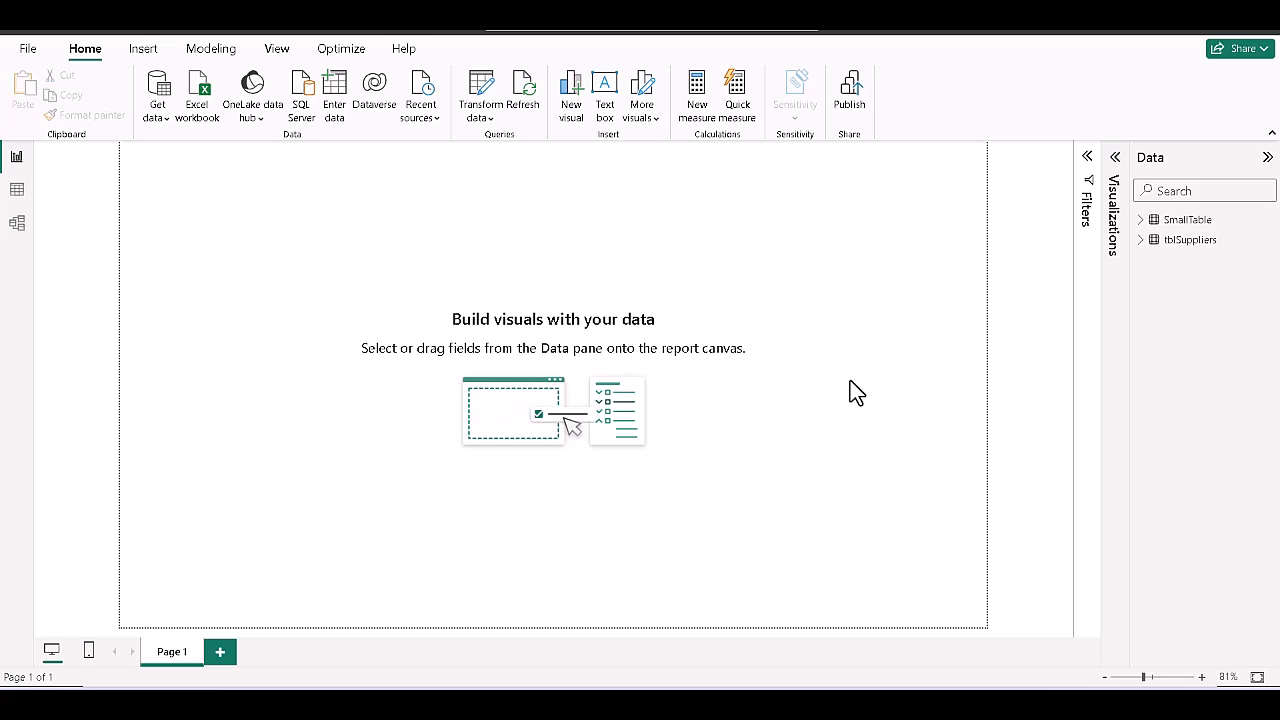